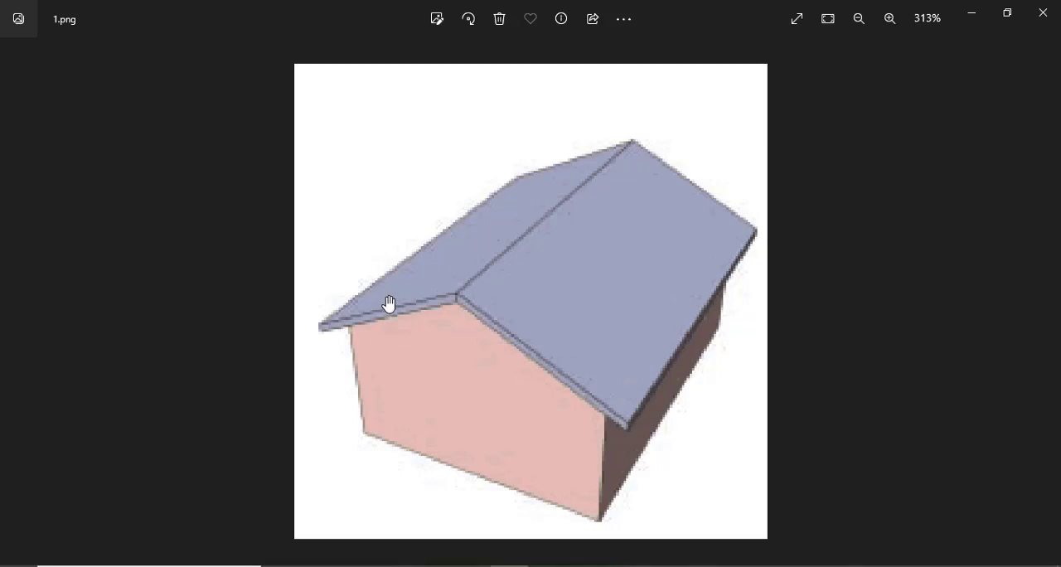
mouse_move(404, 319)
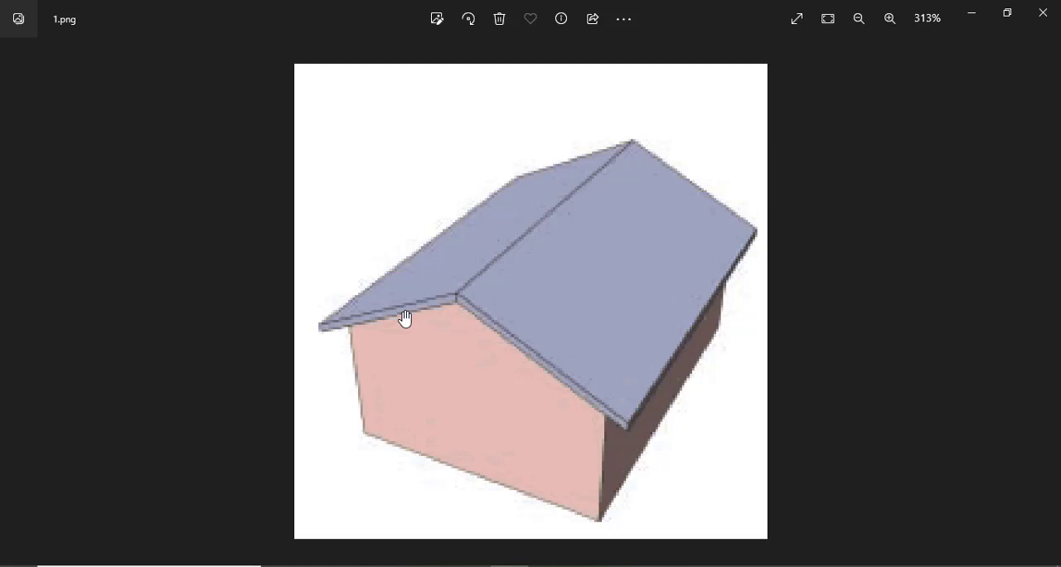
Step: Zoom and pan around the gabled-house picture 1.png, then advance to 2.png
click(888, 18)
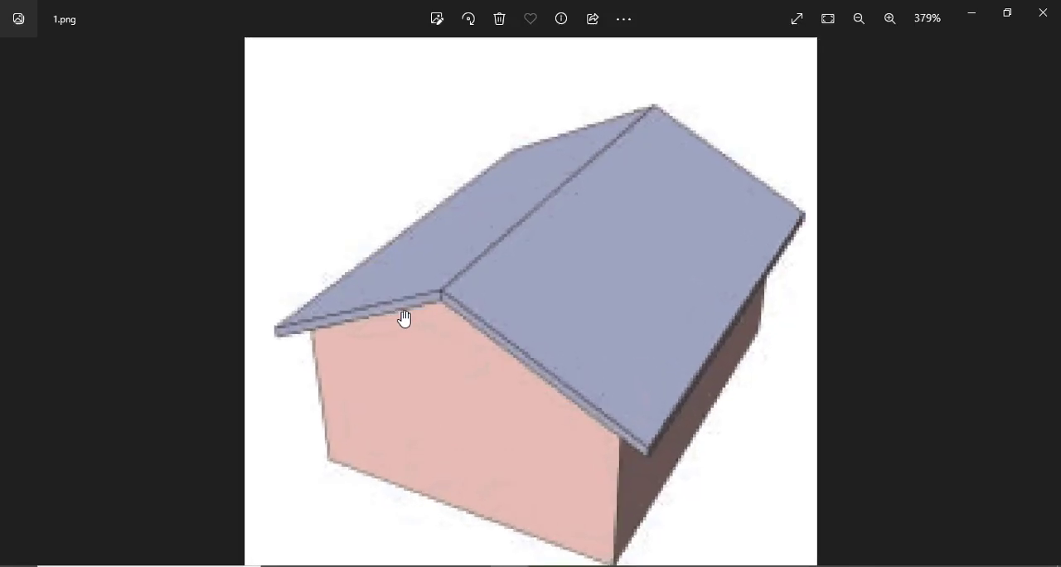
drag(404, 318, 353, 335)
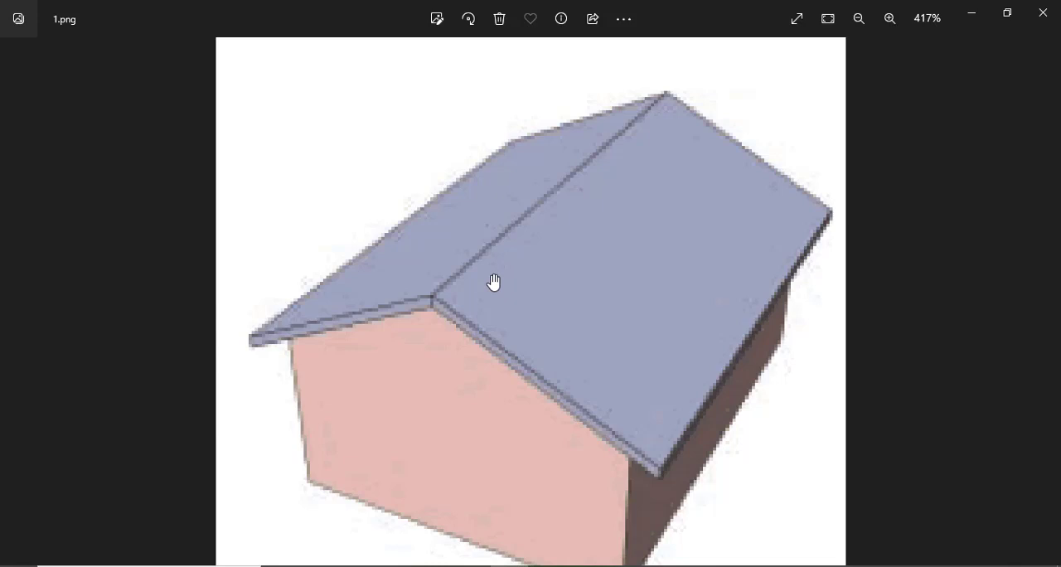
click(858, 19)
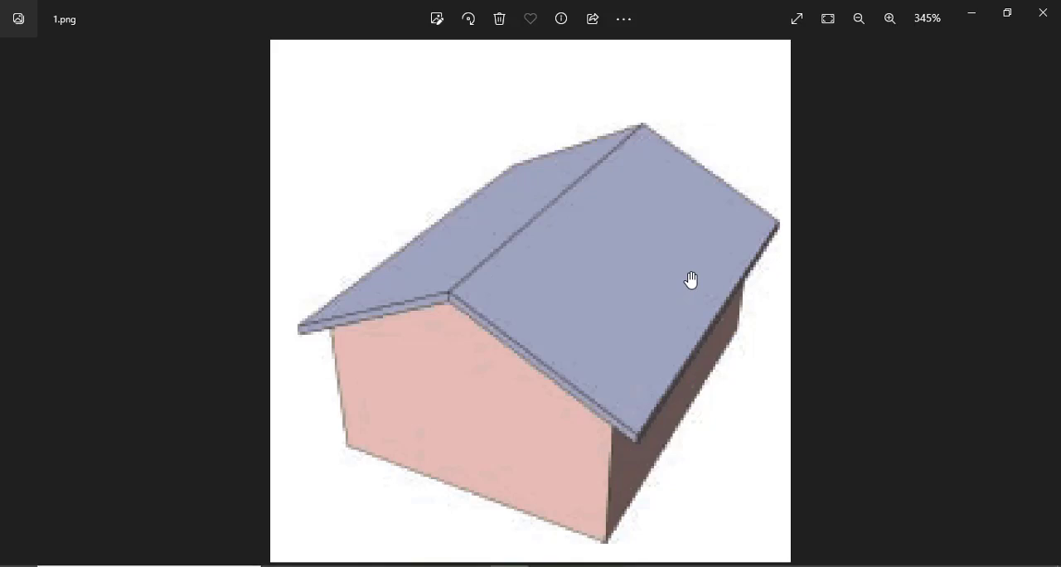
mouse_move(370, 200)
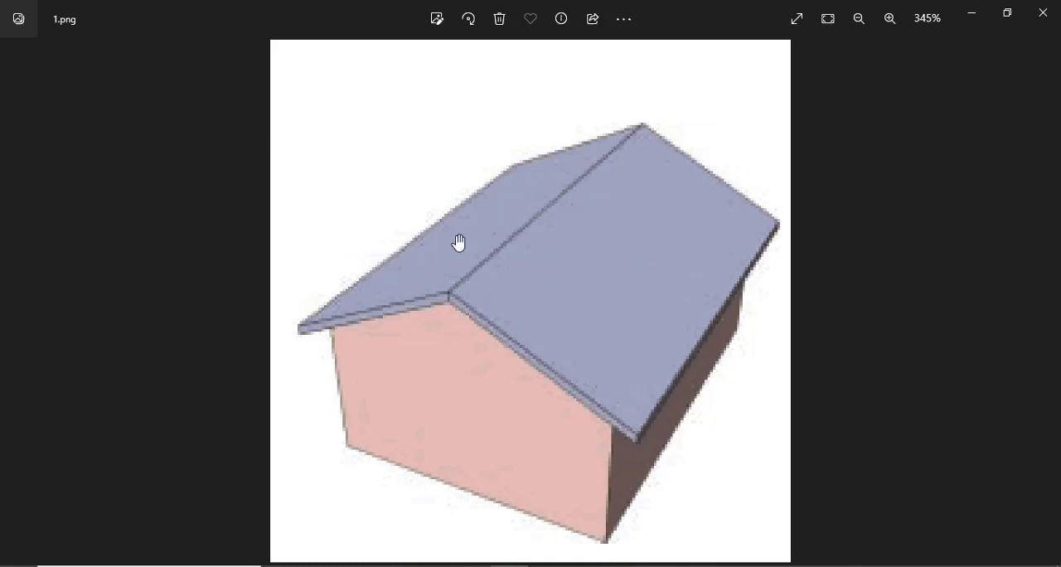
mouse_move(443, 263)
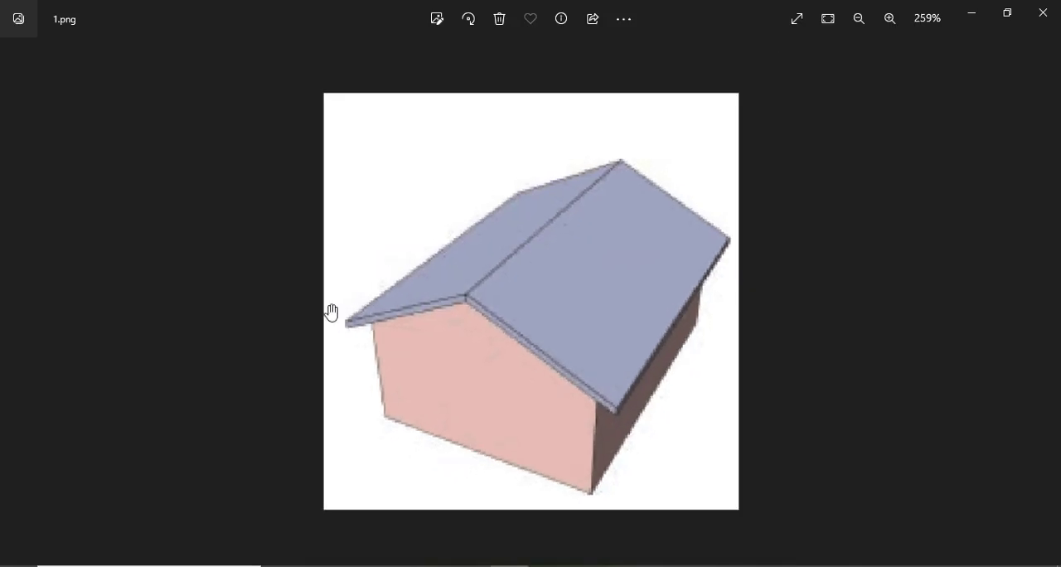
click(889, 19)
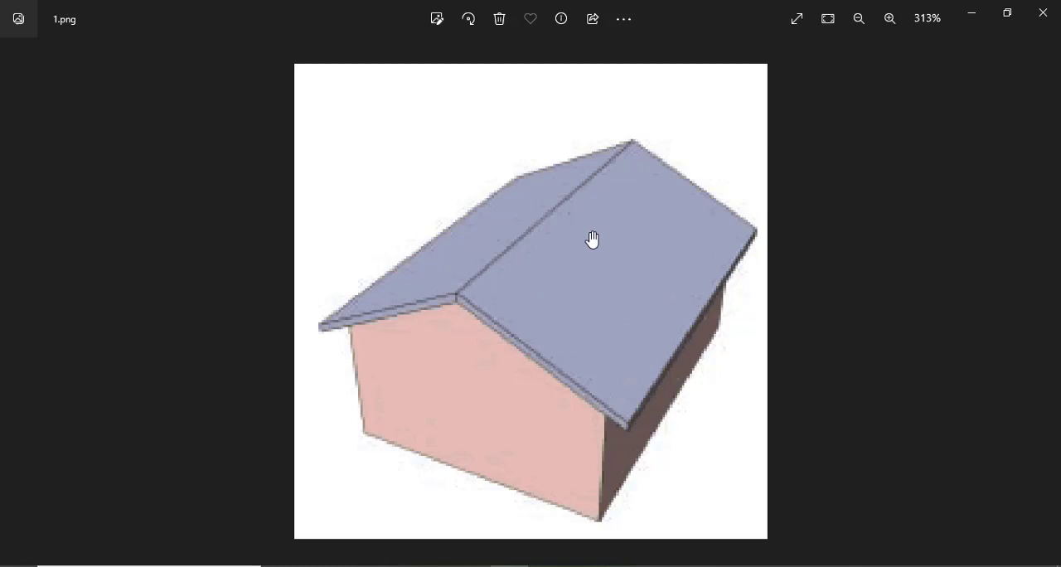
mouse_move(406, 267)
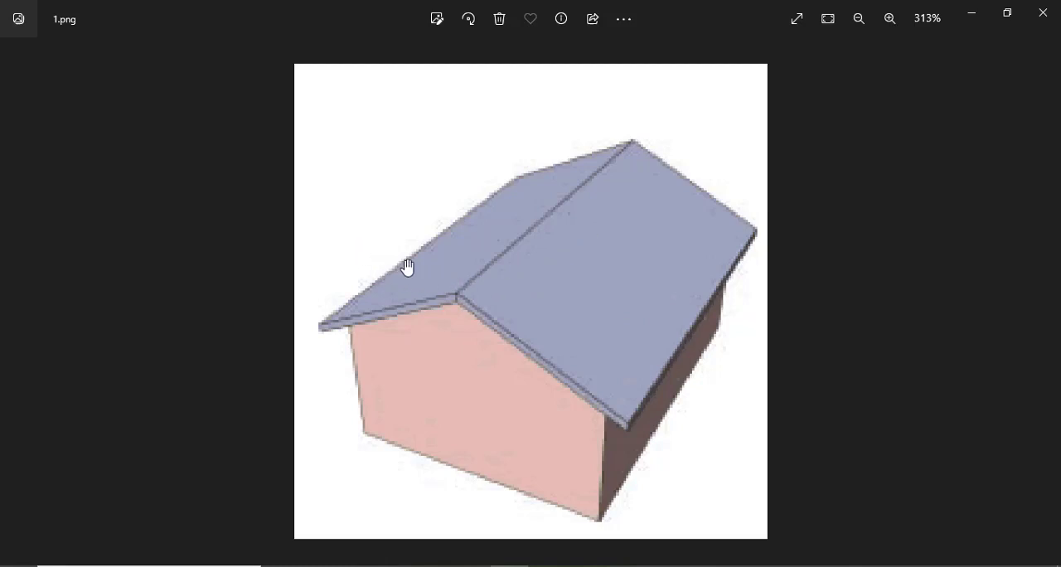
mouse_move(538, 254)
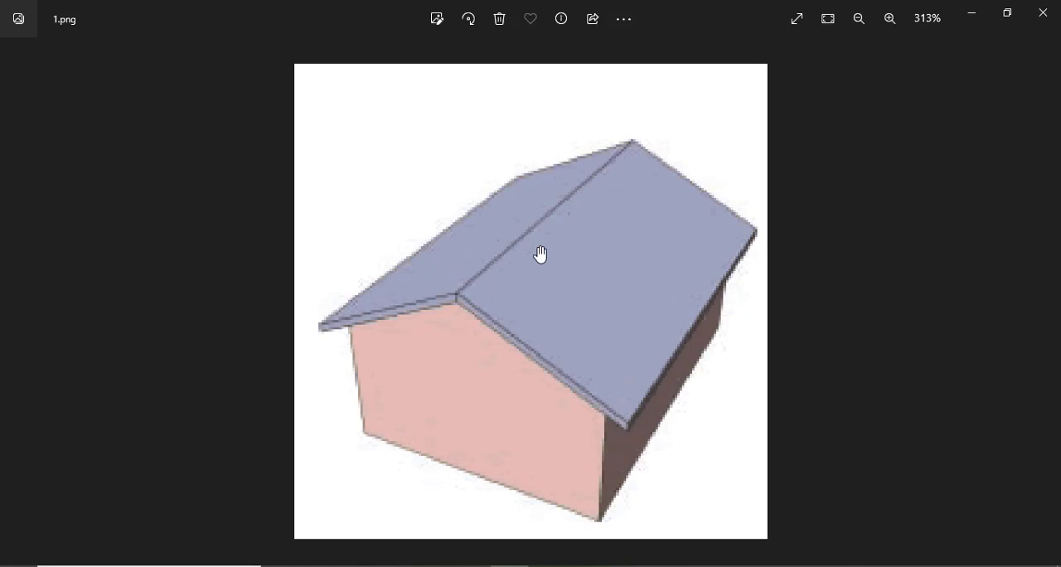
mouse_move(631, 194)
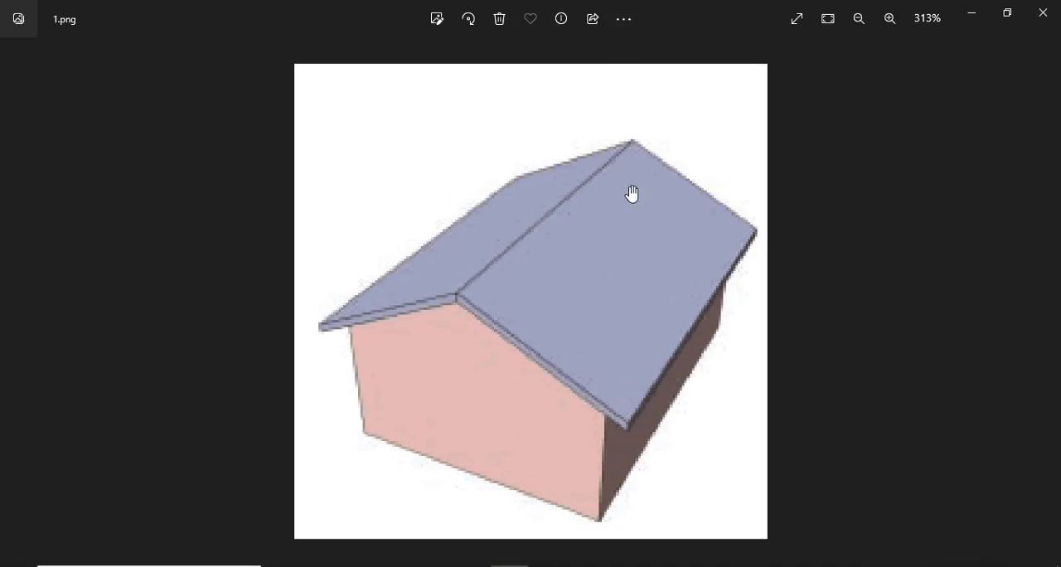
mouse_move(550, 205)
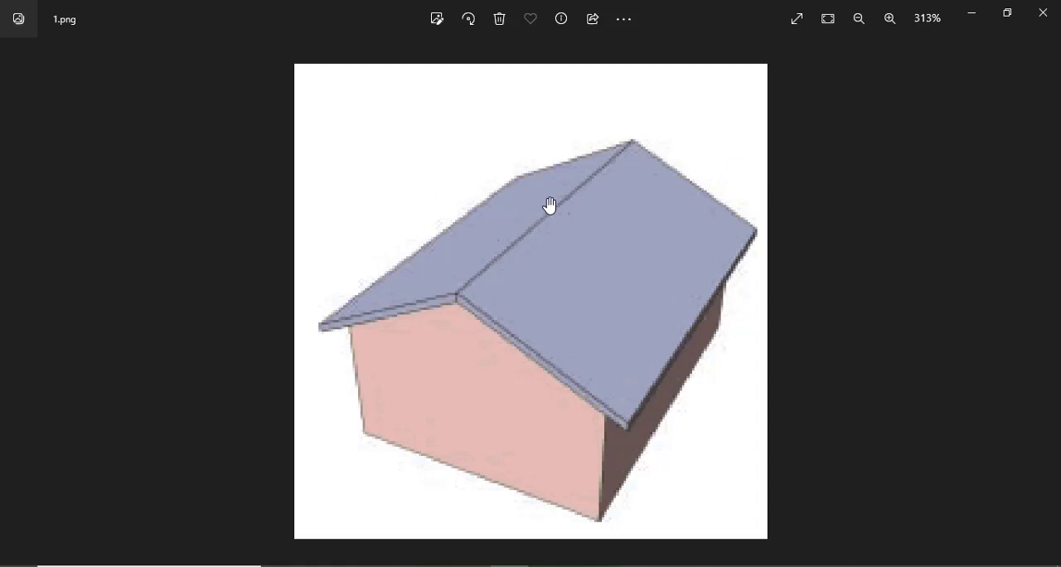
click(1046, 301)
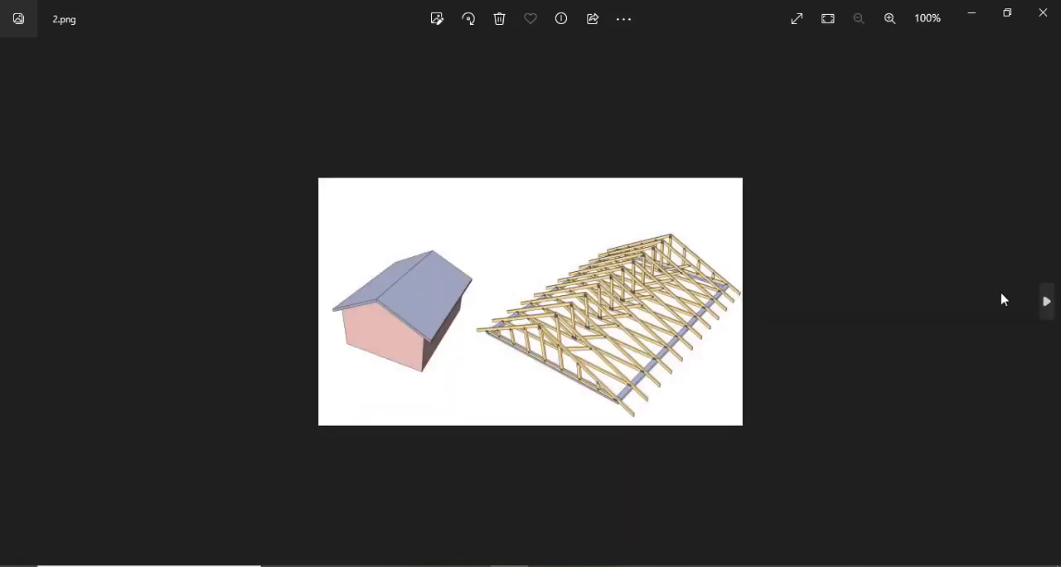
Step: Zoom in on 2.png, then advance to 3.png with the truss outline
click(889, 18)
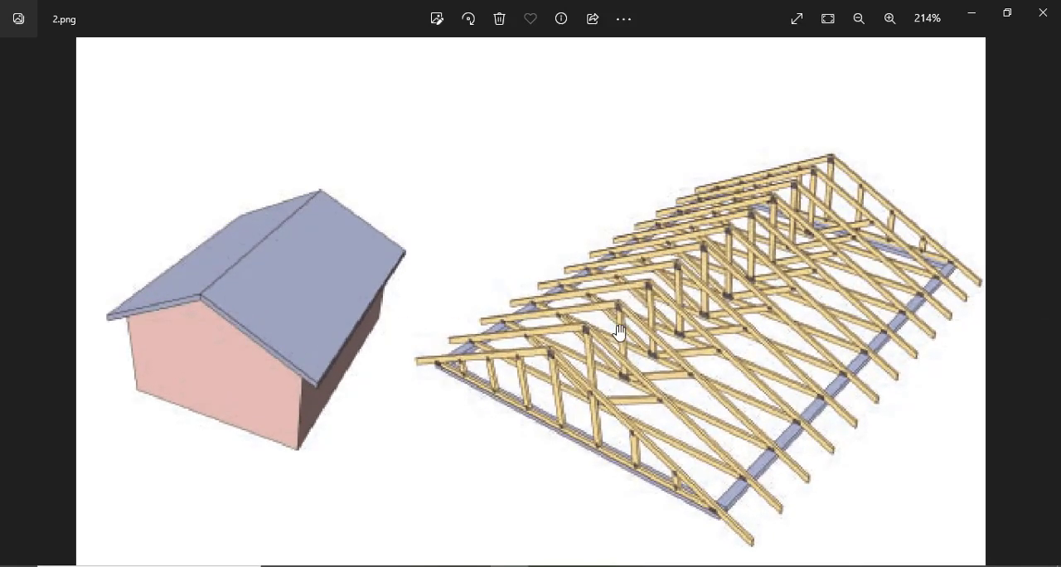
mouse_move(682, 321)
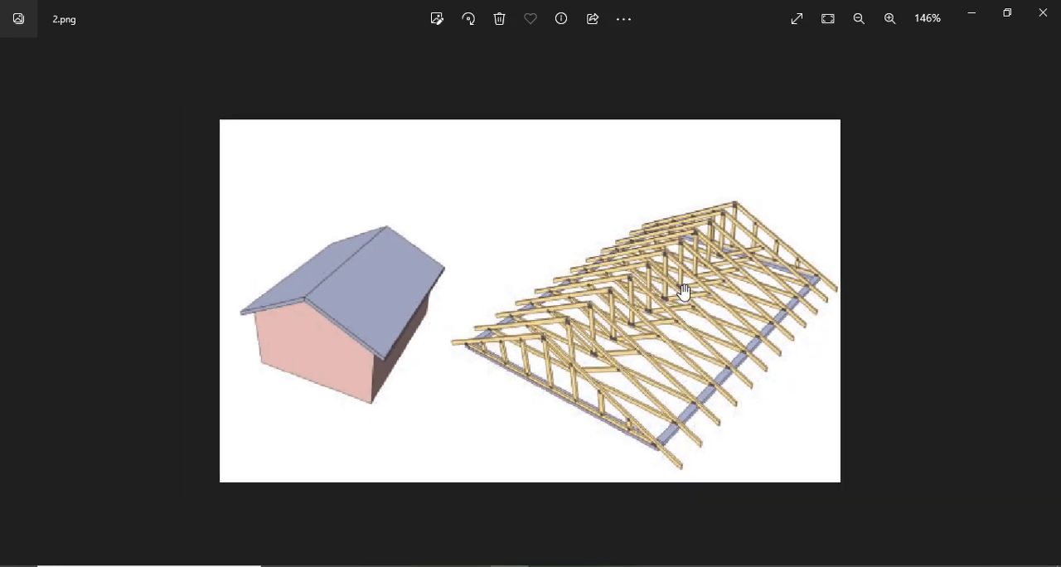
click(1046, 301)
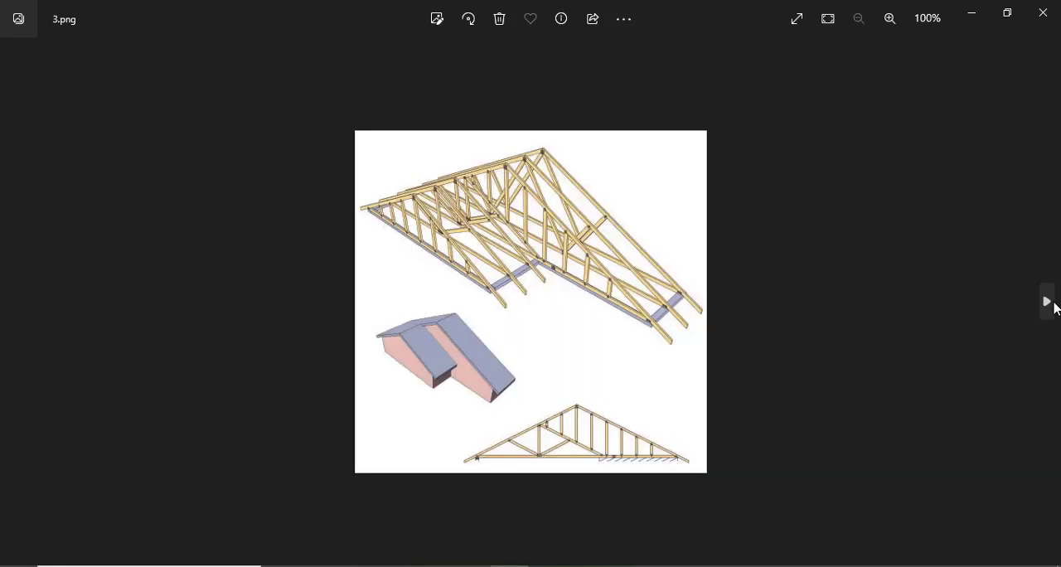
Step: Zoom in and back out on 3.png's two-part house and truss framework
click(889, 18)
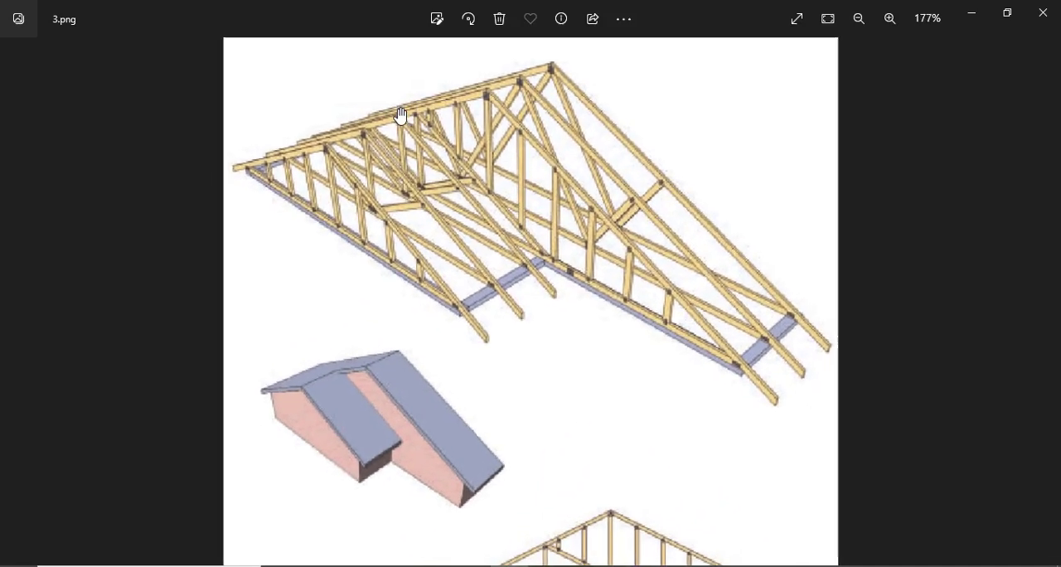
click(888, 18)
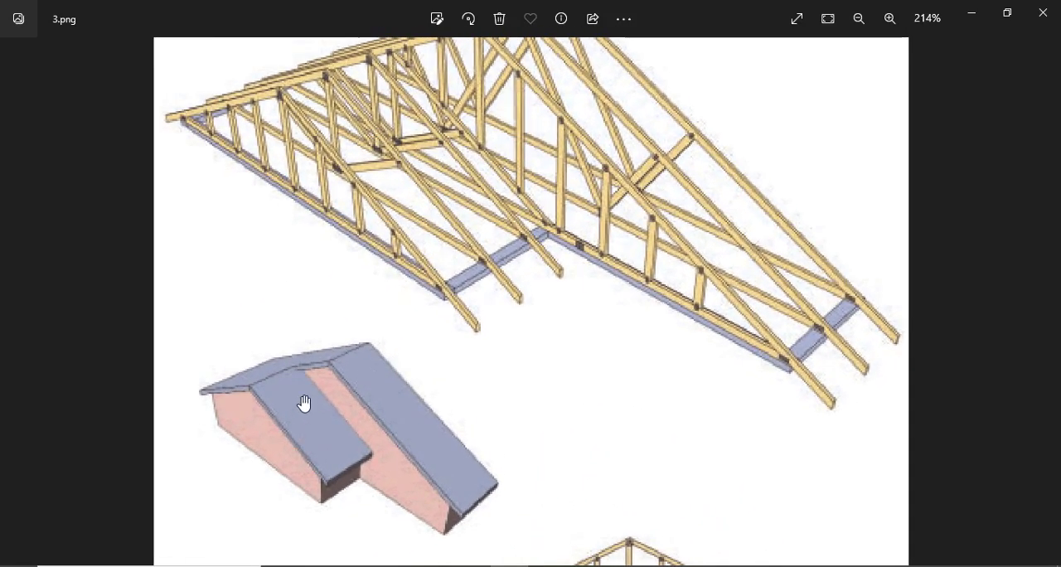
click(859, 19)
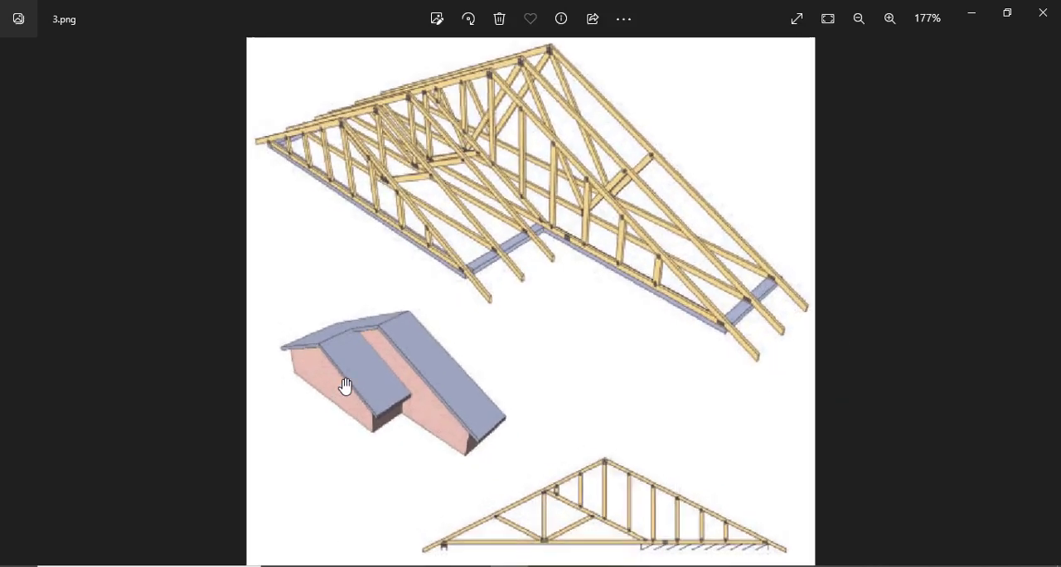
click(889, 18)
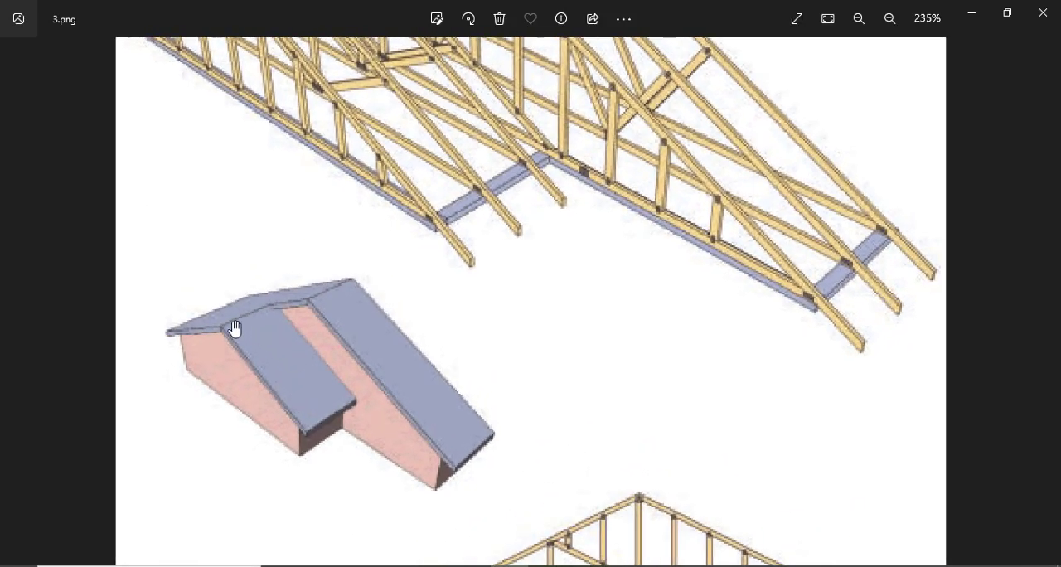
mouse_move(296, 437)
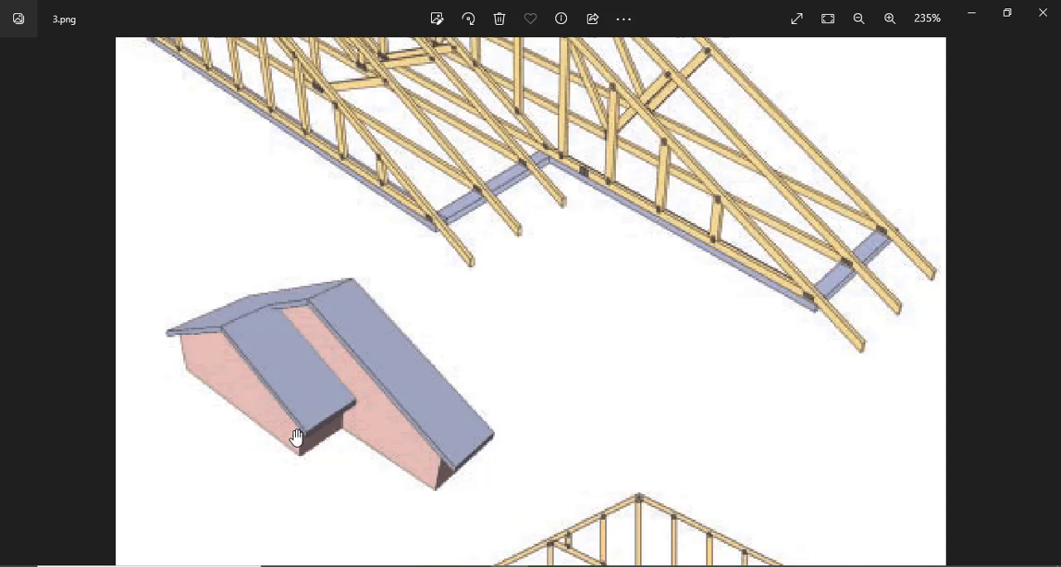
mouse_move(452, 508)
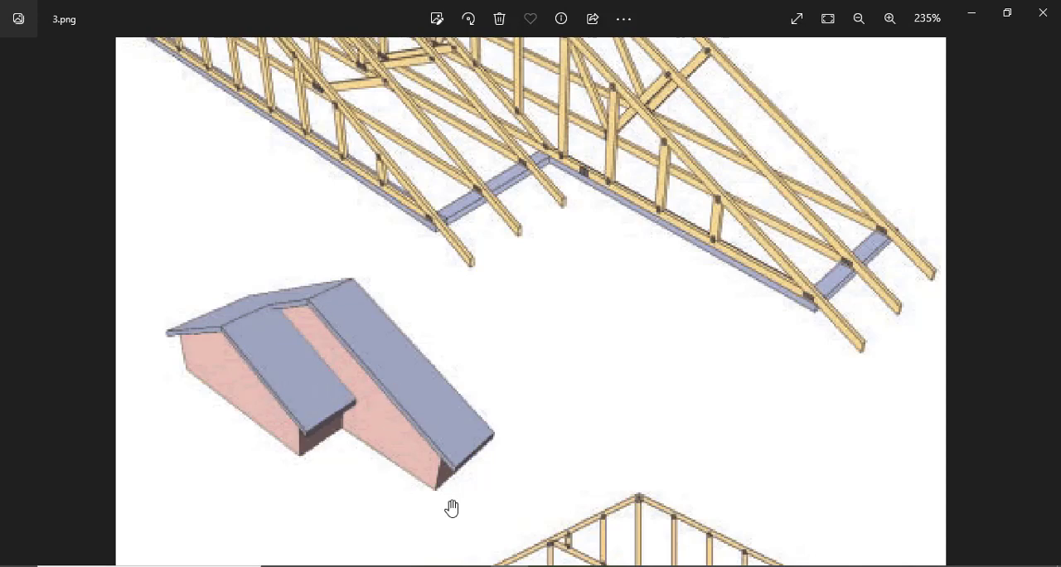
click(859, 18)
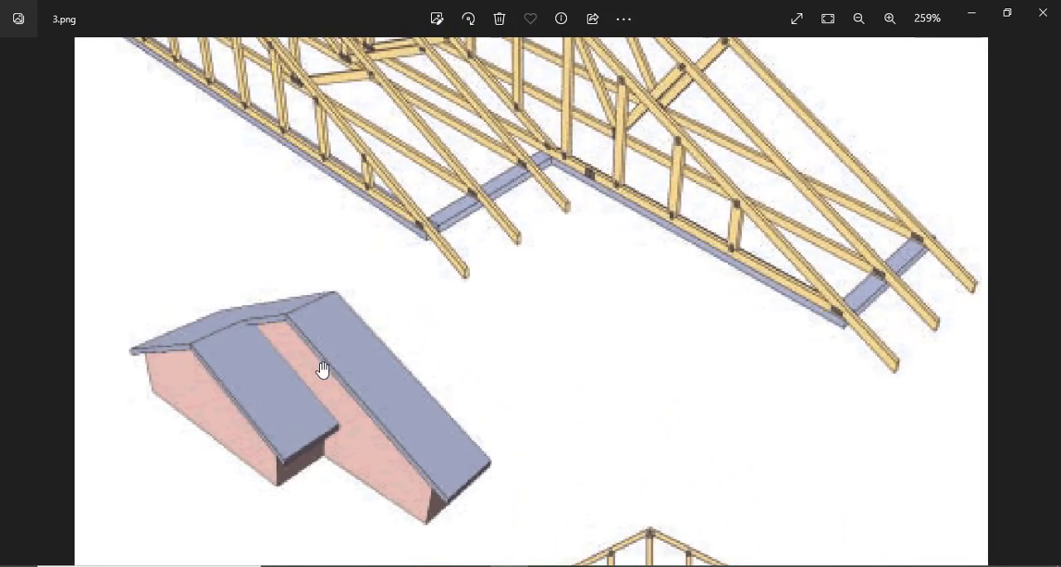
click(859, 18)
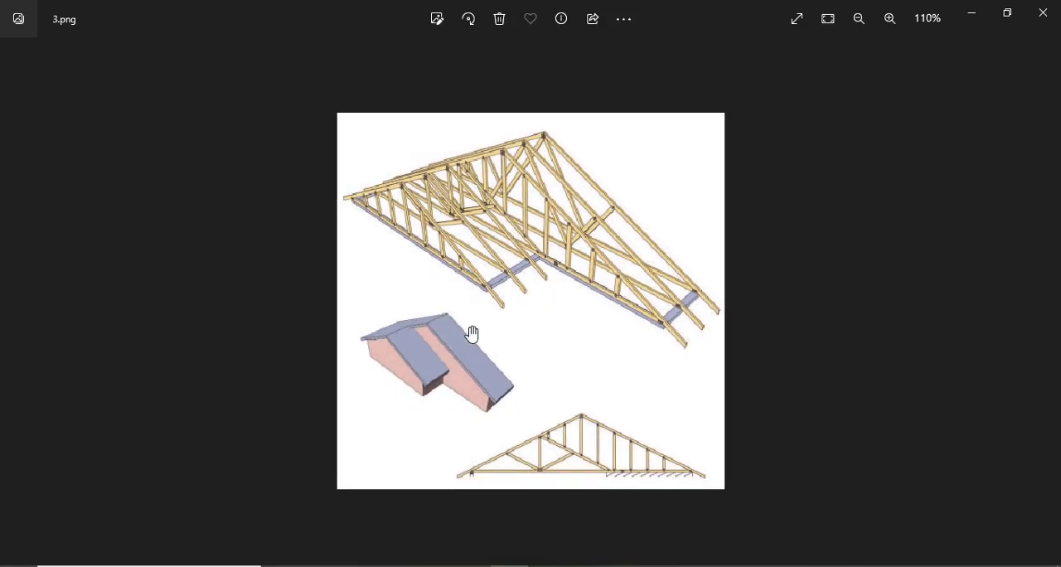
mouse_move(1045, 298)
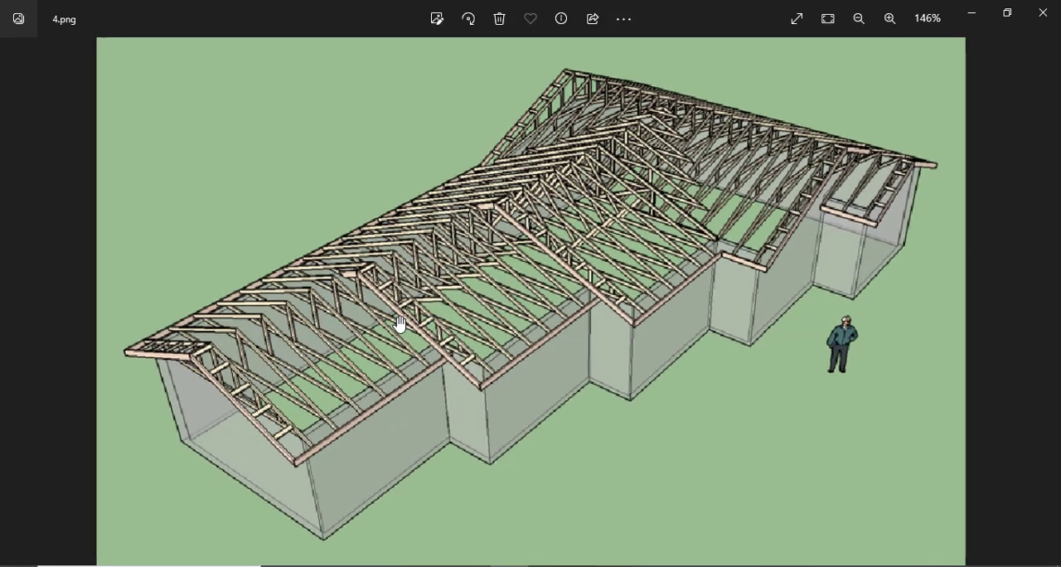
drag(401, 324, 384, 288)
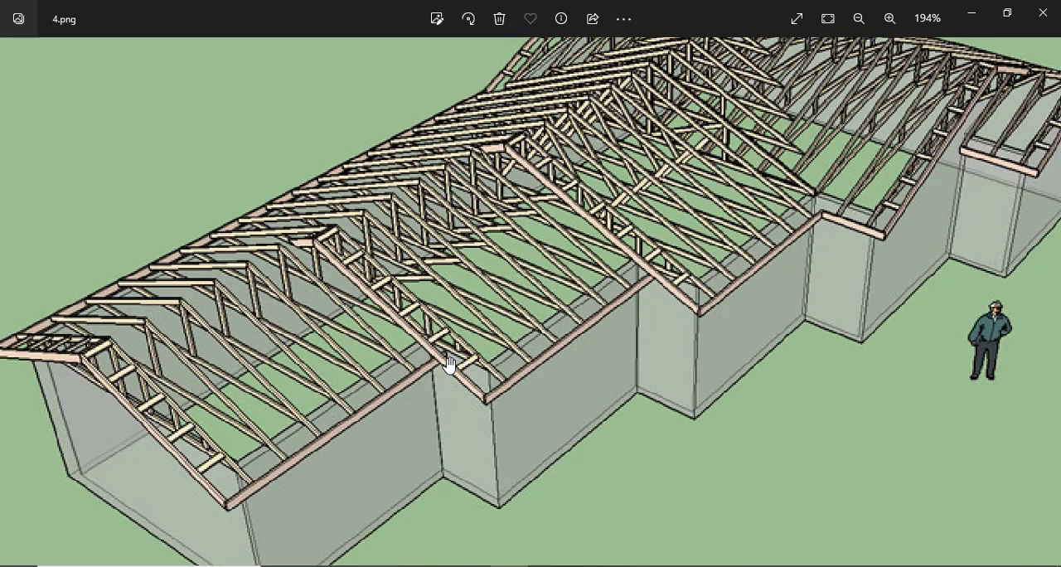
mouse_move(653, 286)
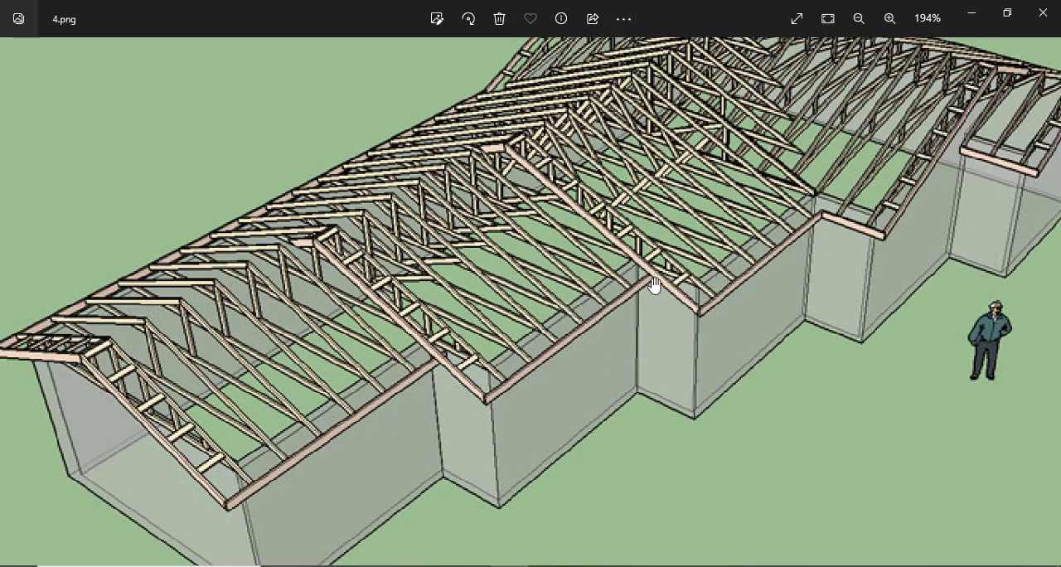
mouse_move(841, 241)
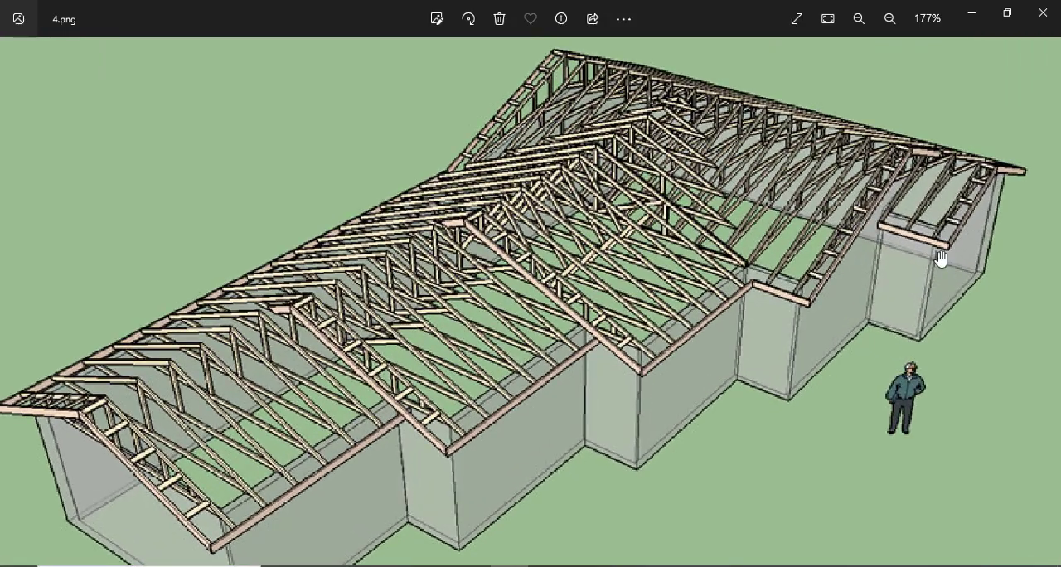
click(858, 18)
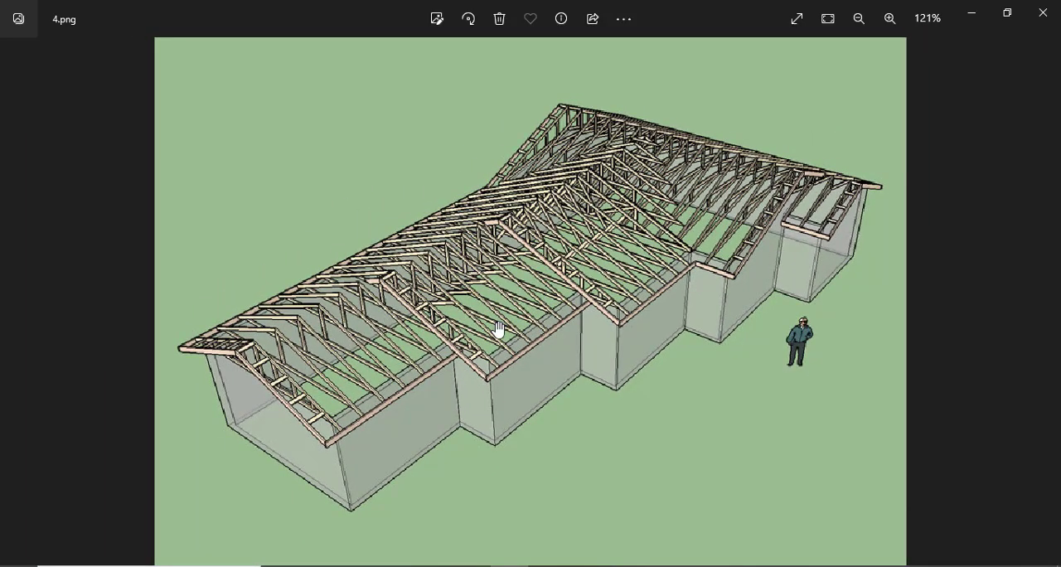
mouse_move(1046, 301)
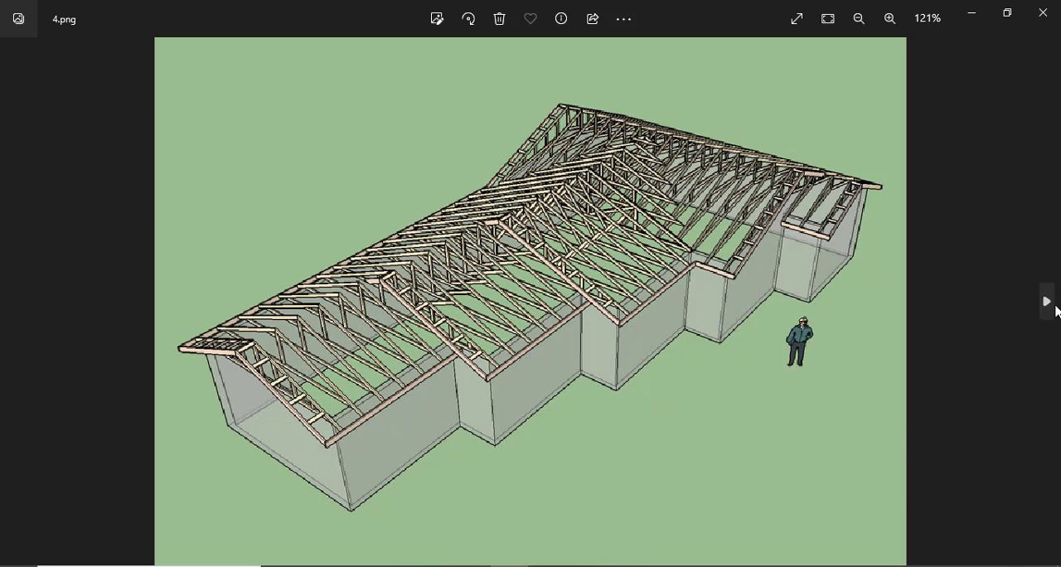
click(1046, 301)
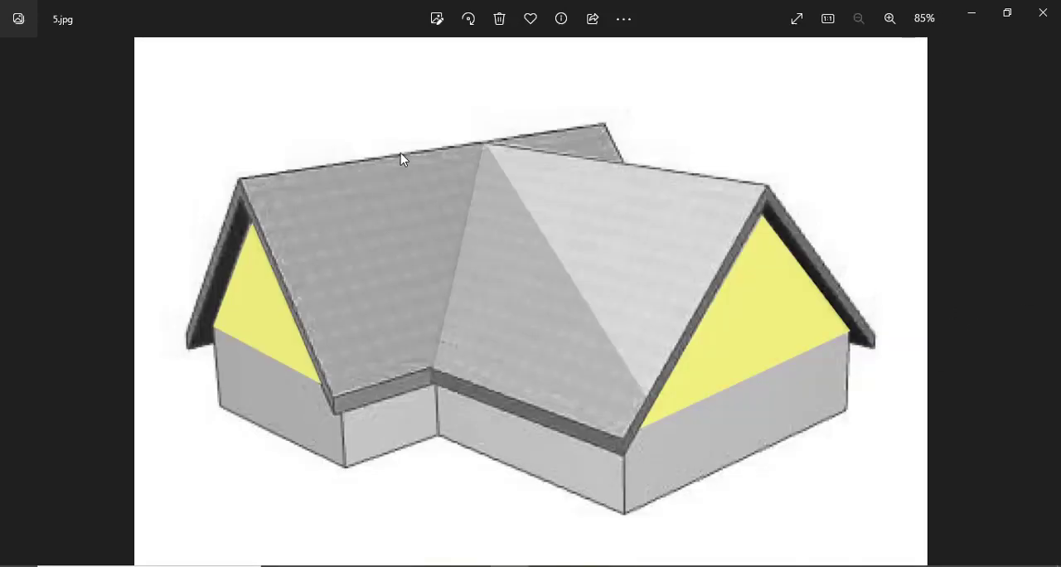
Step: Zoom out on the cross-gabled house in 5.jpg, then advance to GABLE 3png.png
click(889, 18)
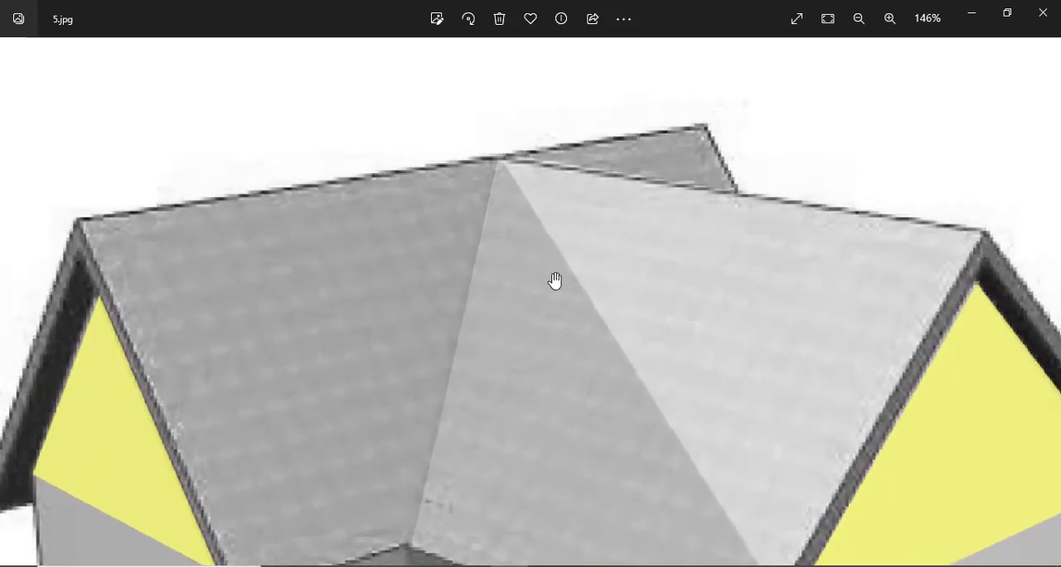
mouse_move(495, 285)
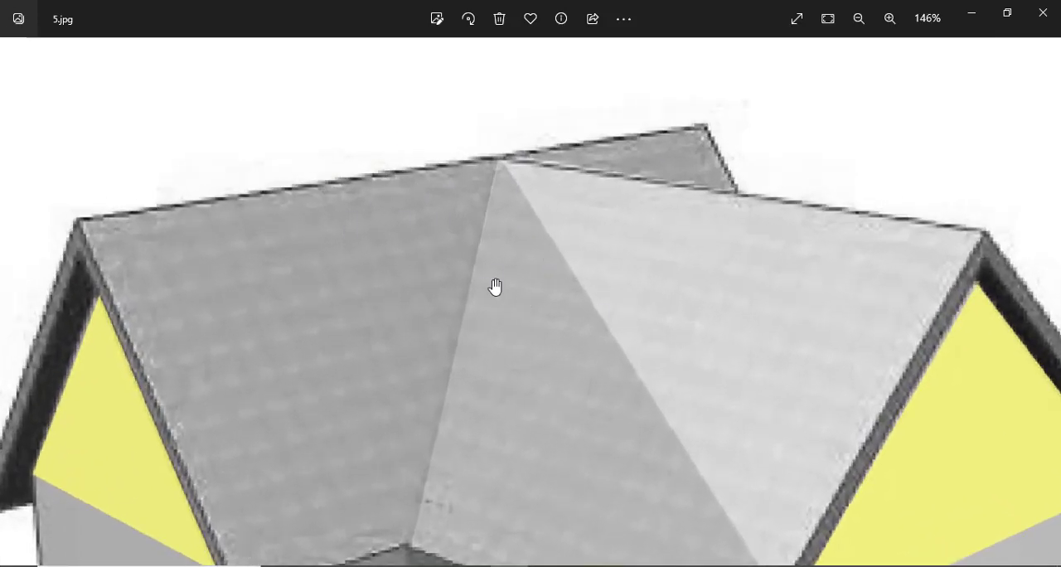
mouse_move(347, 201)
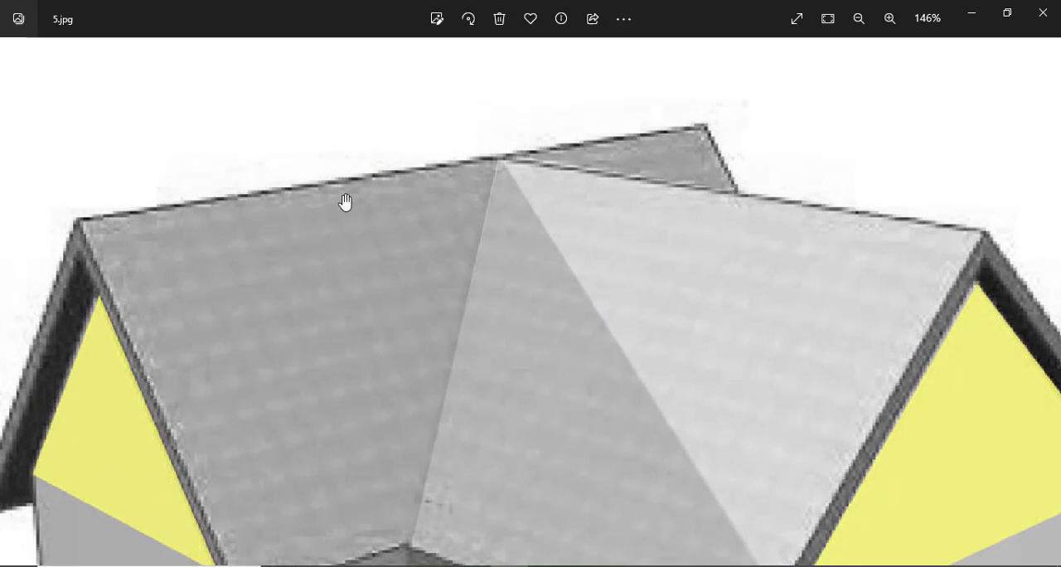
mouse_move(89, 224)
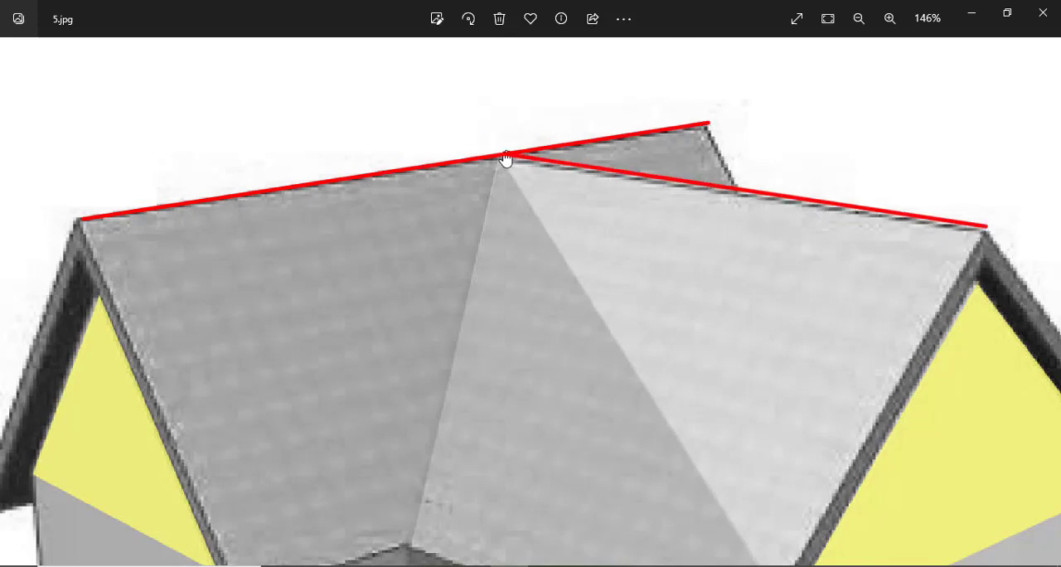
click(858, 18)
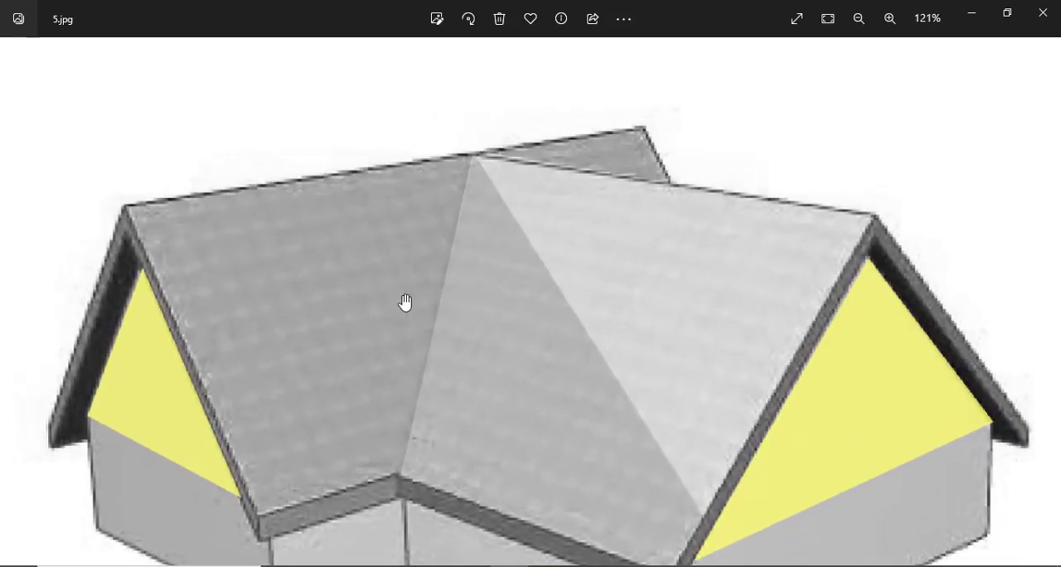
click(858, 18)
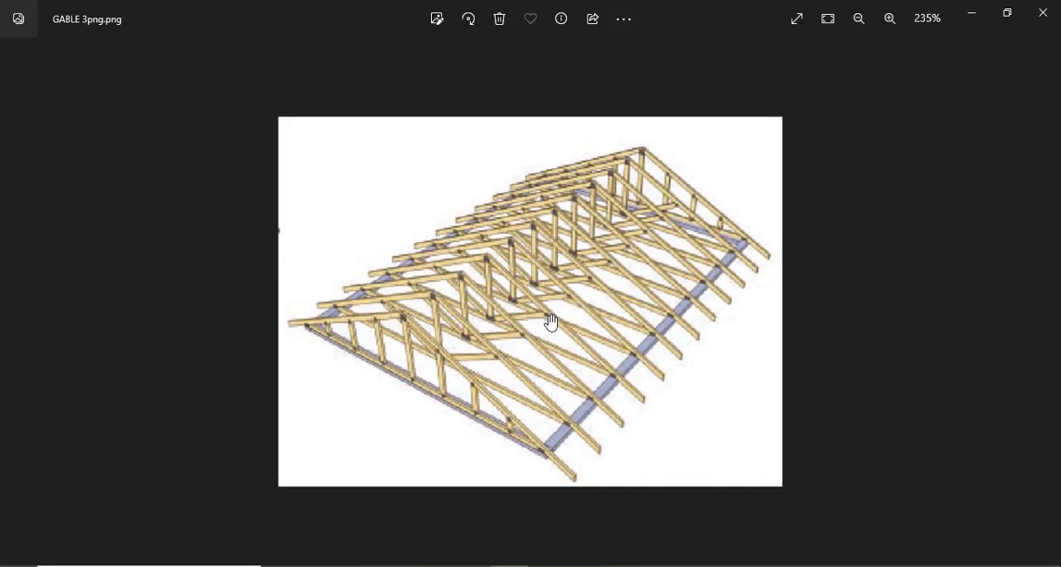
Step: Zoom in twice on the gable truss carcass, reaching 285%
click(889, 18)
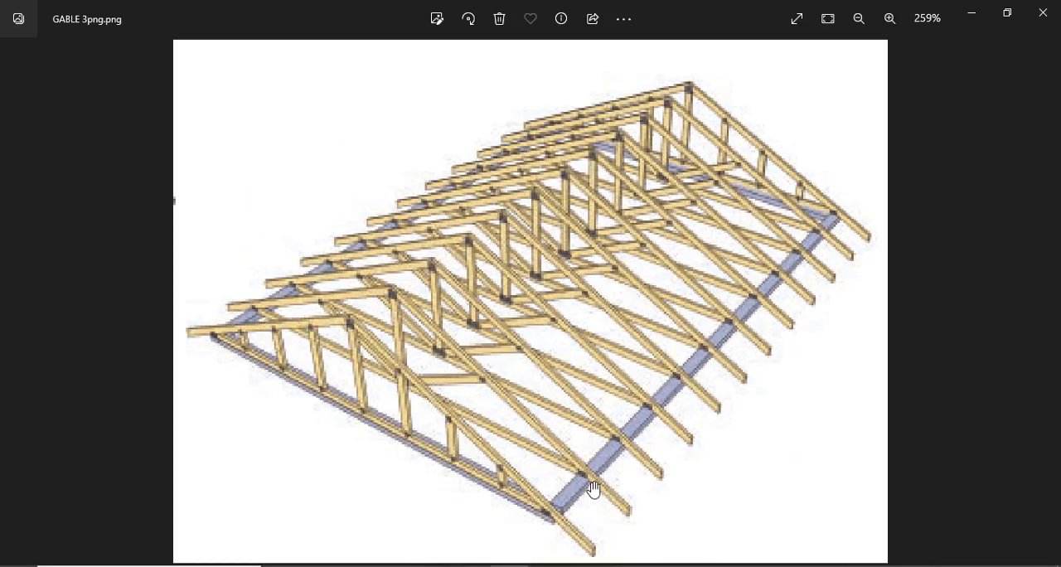
mouse_move(628, 490)
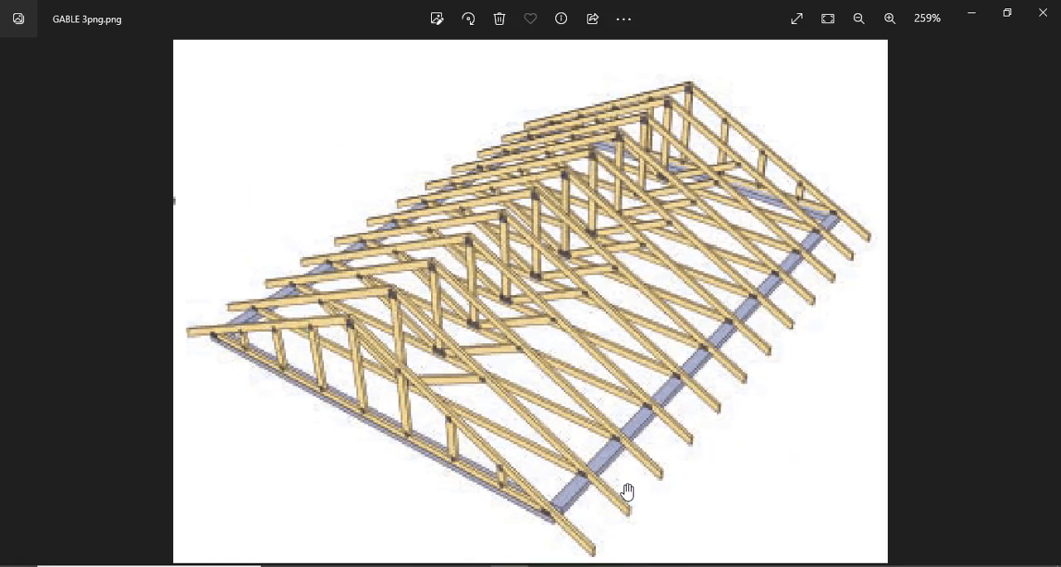
mouse_move(367, 323)
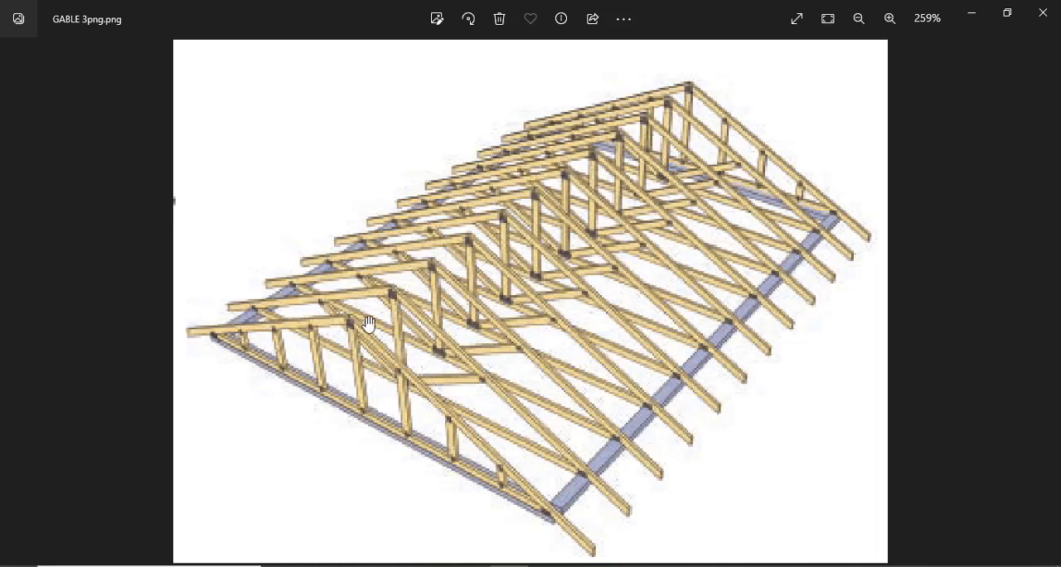
mouse_move(190, 332)
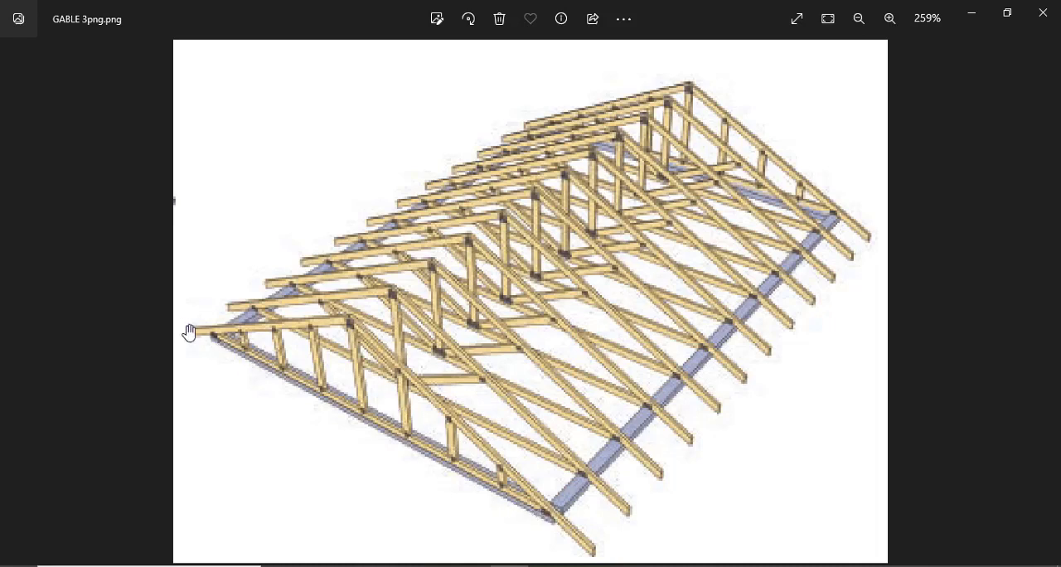
mouse_move(406, 399)
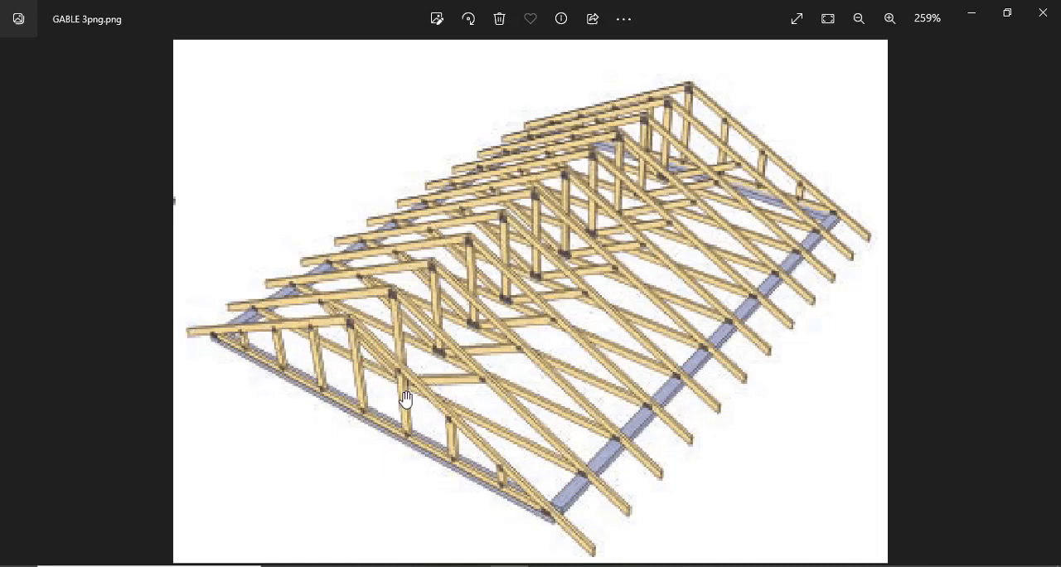
mouse_move(408, 386)
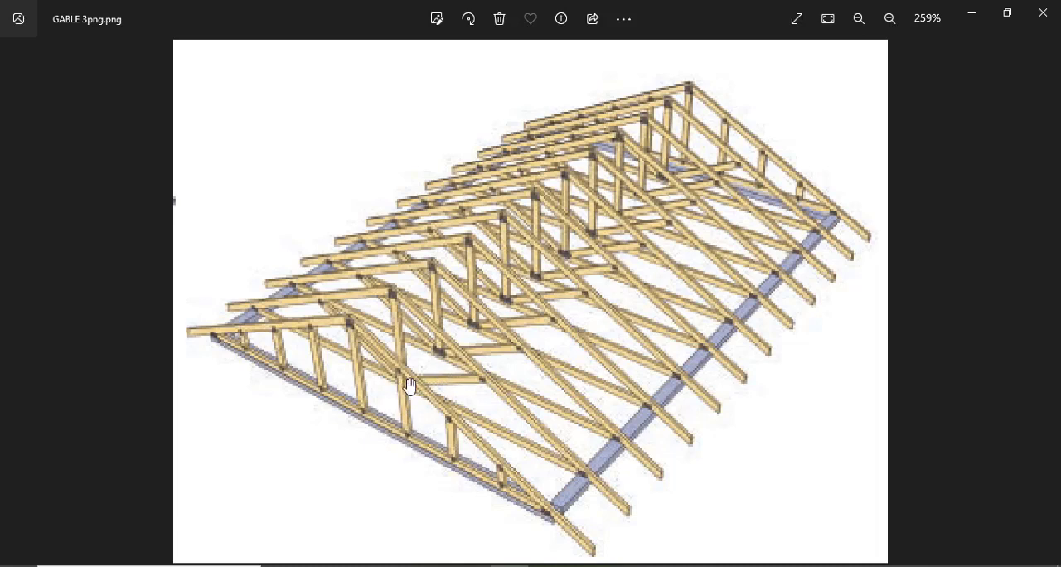
mouse_move(730, 226)
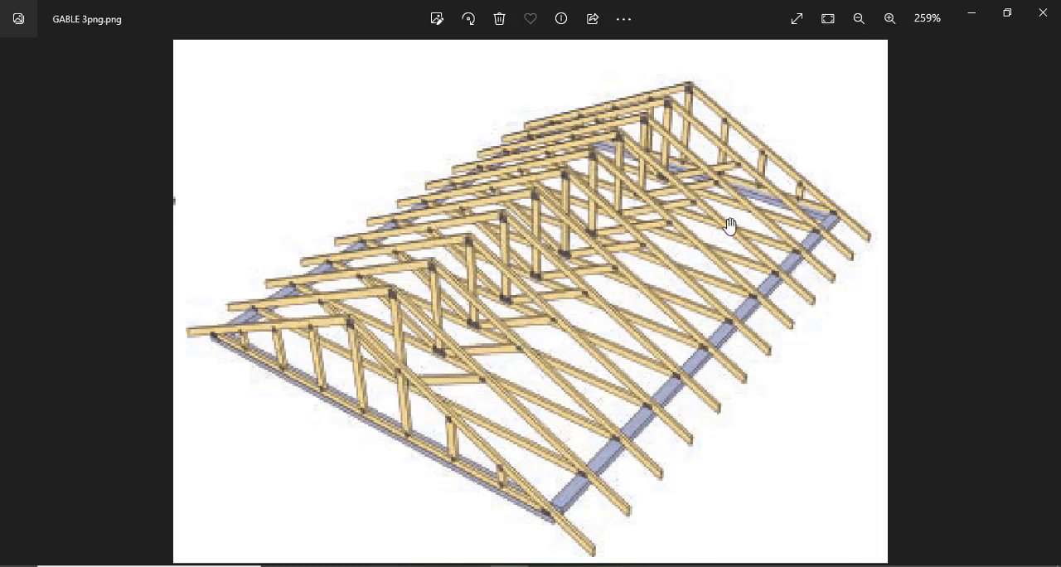
mouse_move(487, 359)
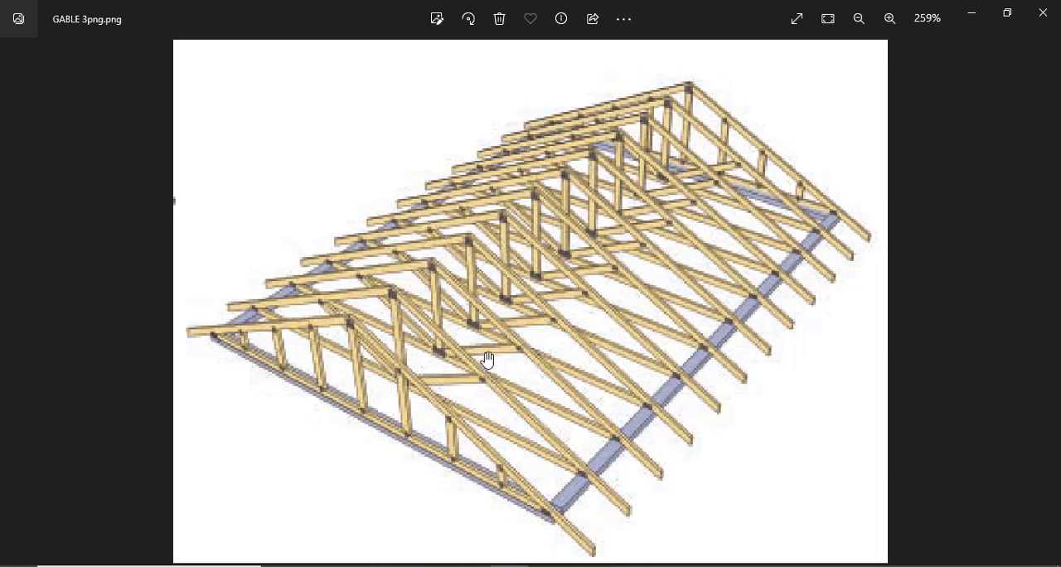
click(889, 18)
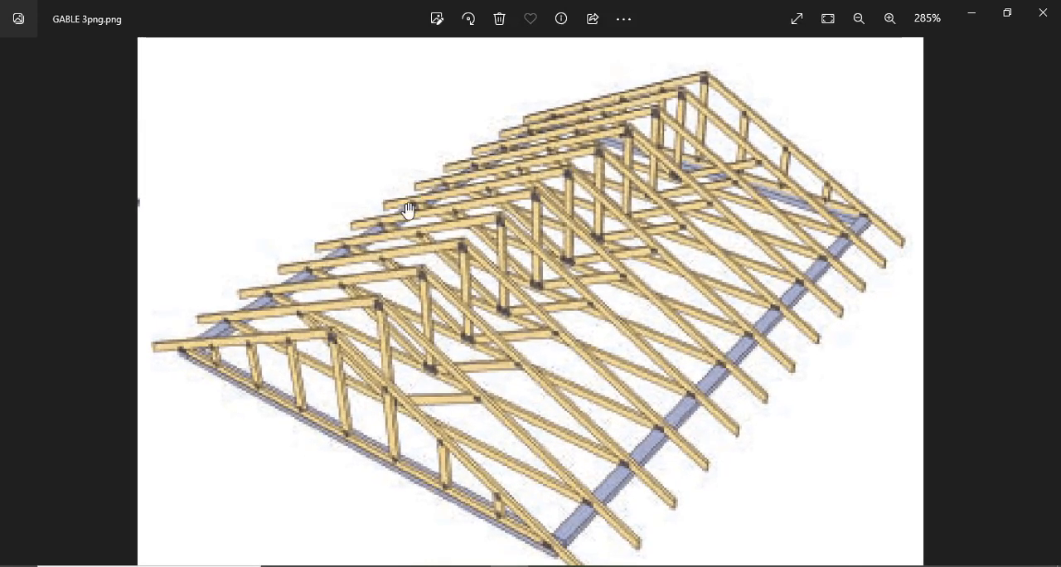
mouse_move(722, 183)
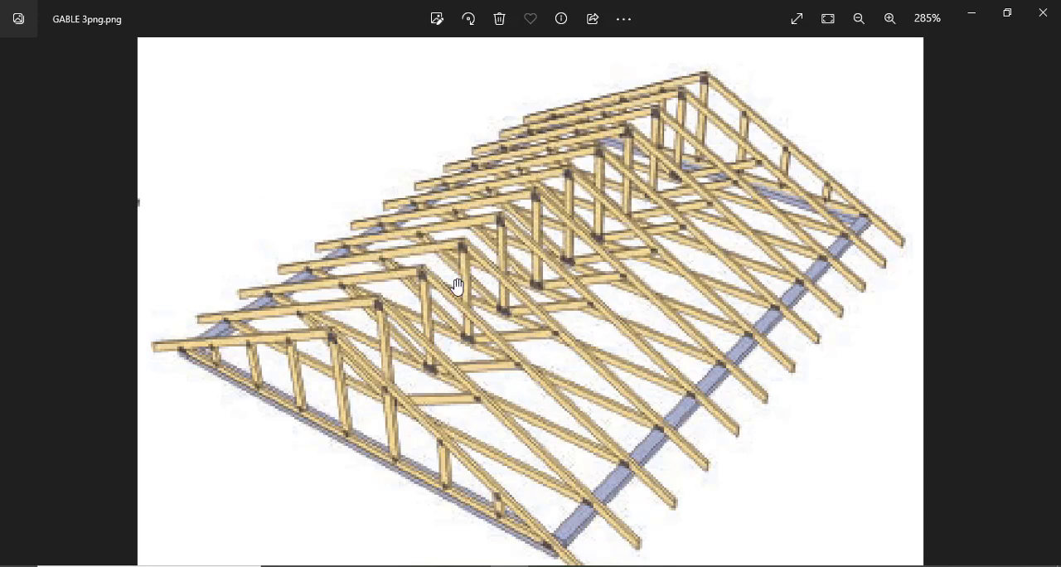
mouse_move(258, 419)
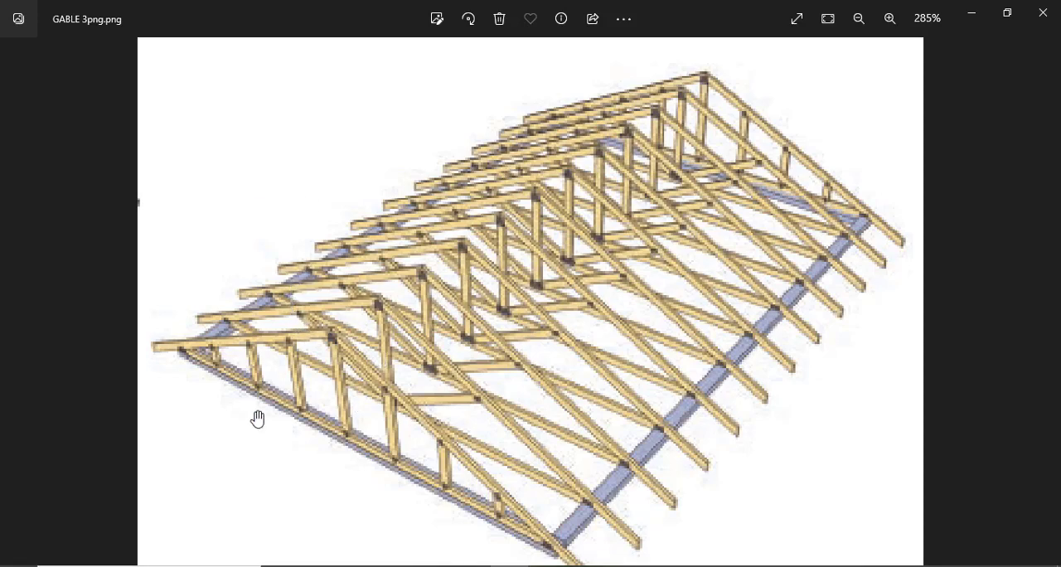
mouse_move(345, 438)
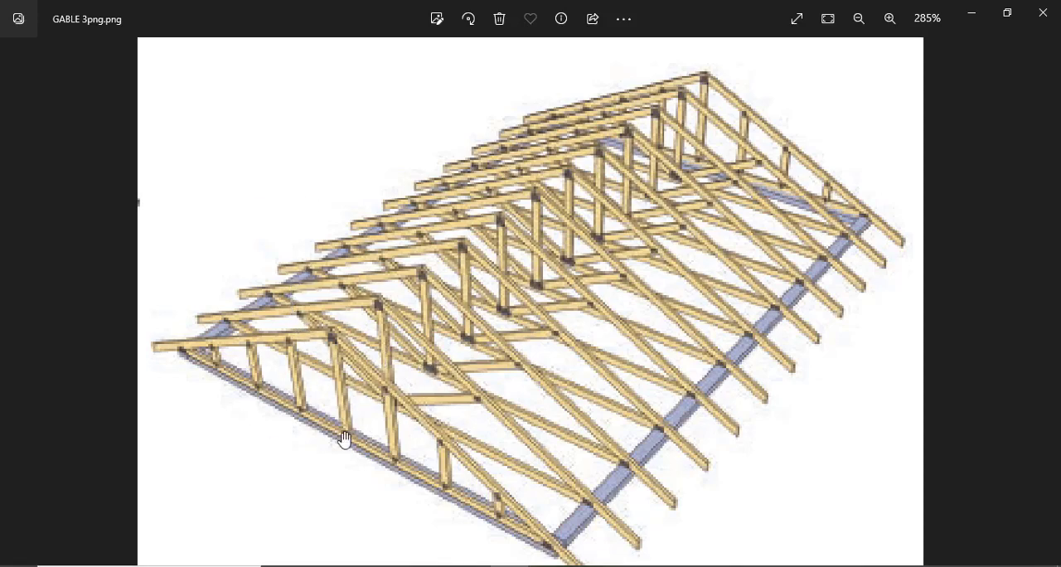
mouse_move(404, 384)
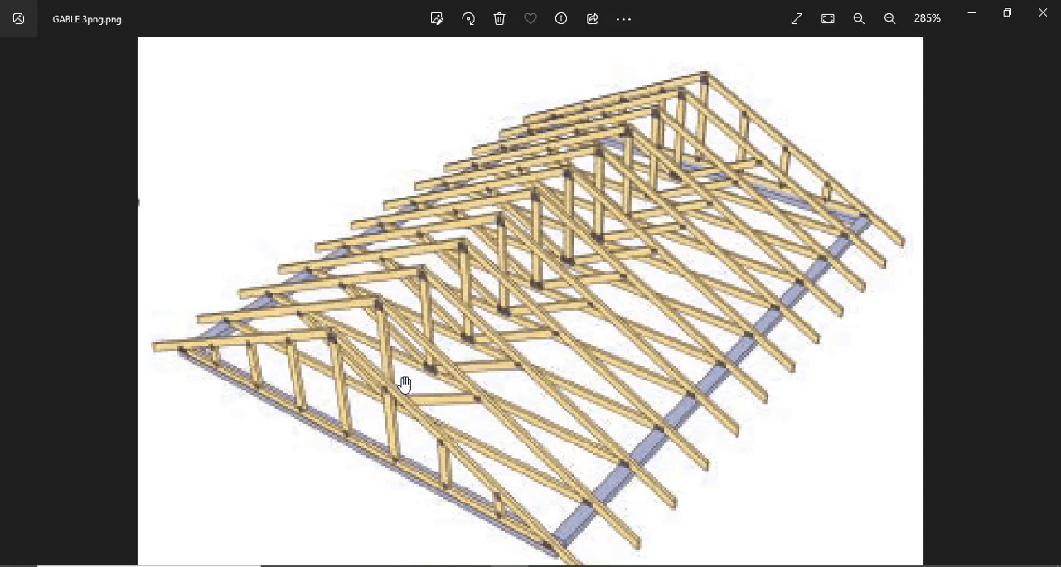
mouse_move(450, 286)
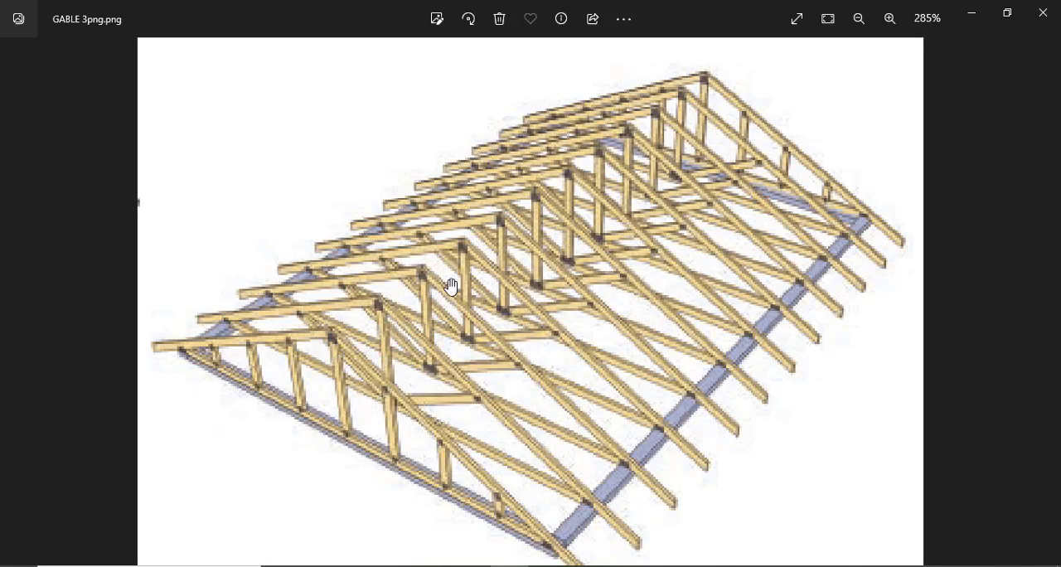
mouse_move(379, 244)
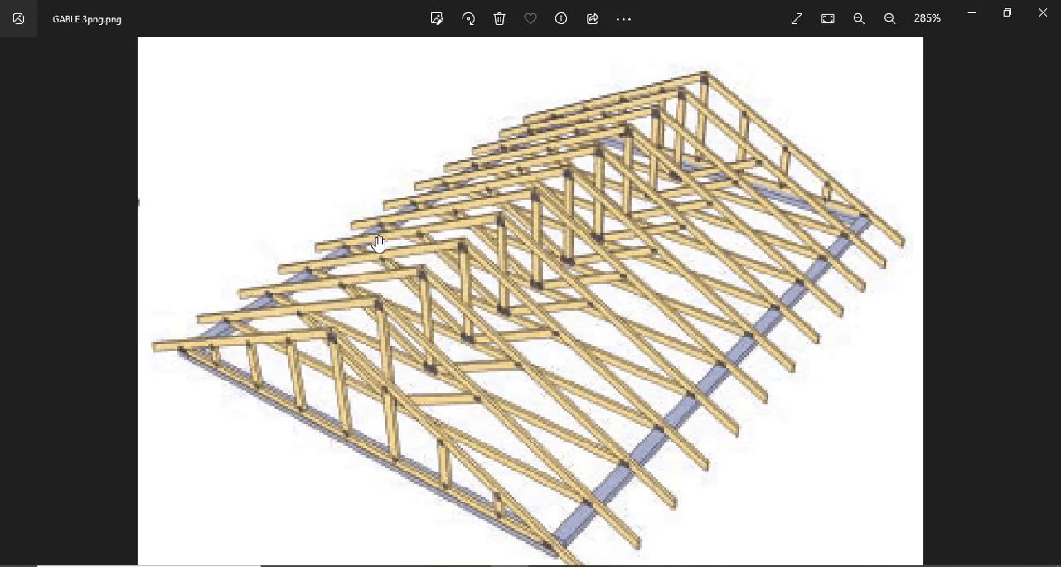
mouse_move(484, 255)
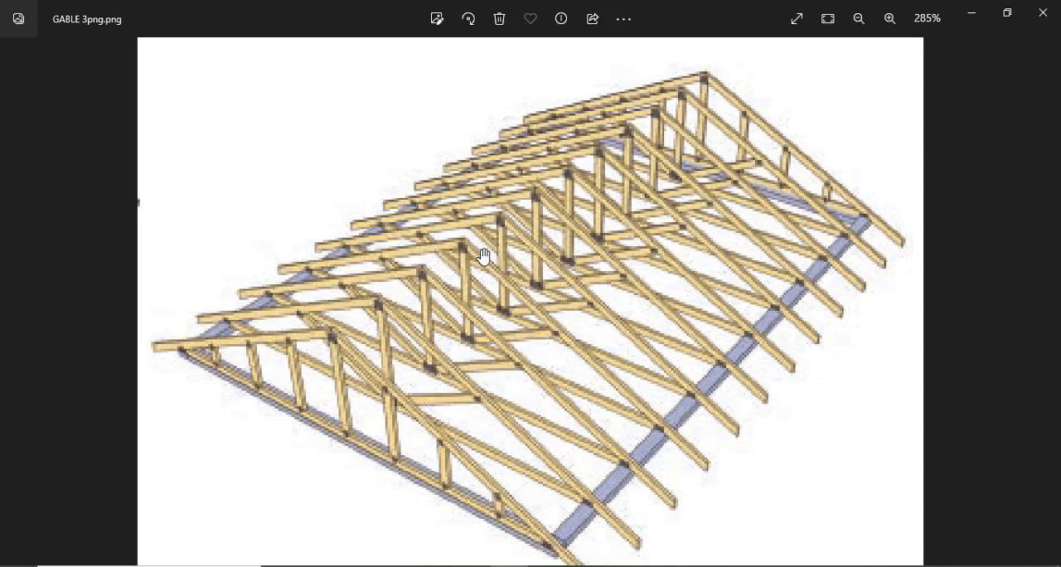
mouse_move(338, 323)
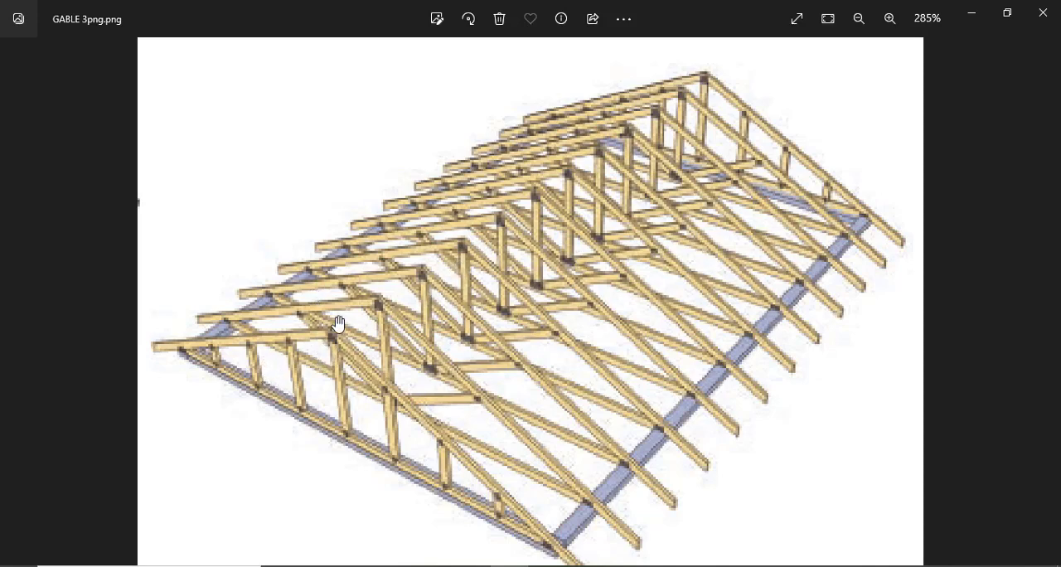
mouse_move(283, 383)
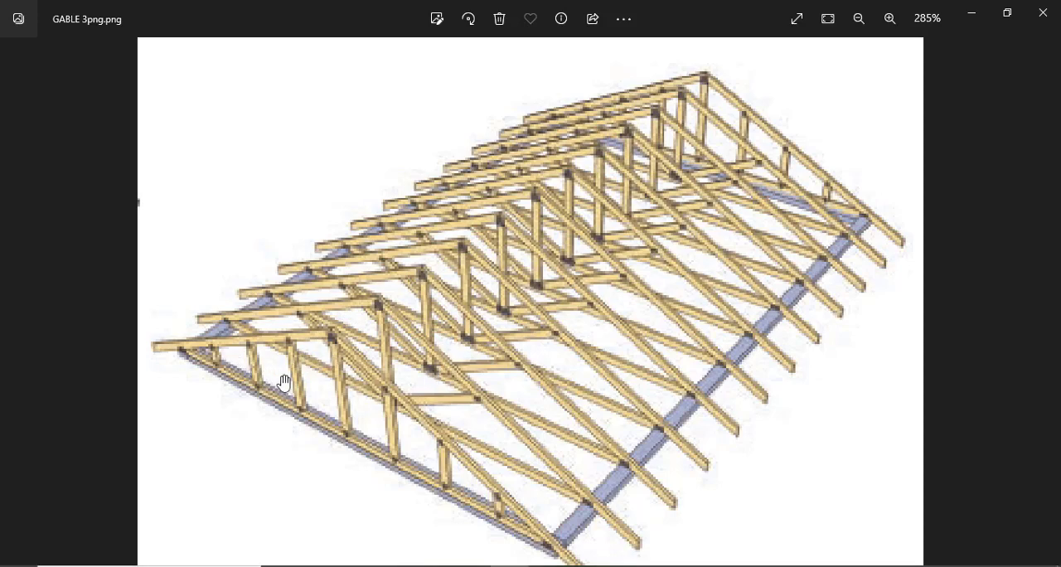
mouse_move(503, 555)
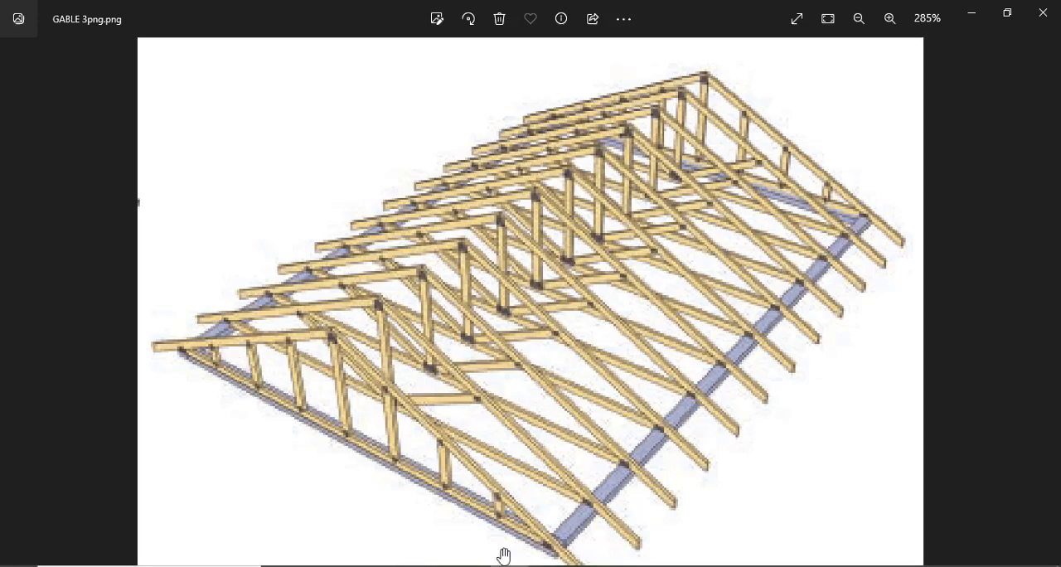
mouse_move(495, 425)
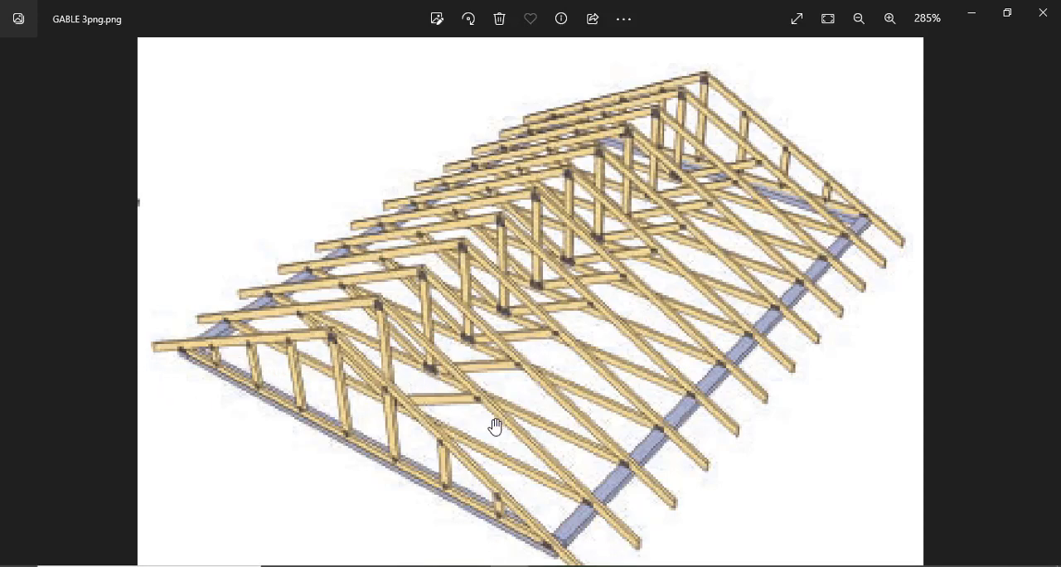
mouse_move(647, 267)
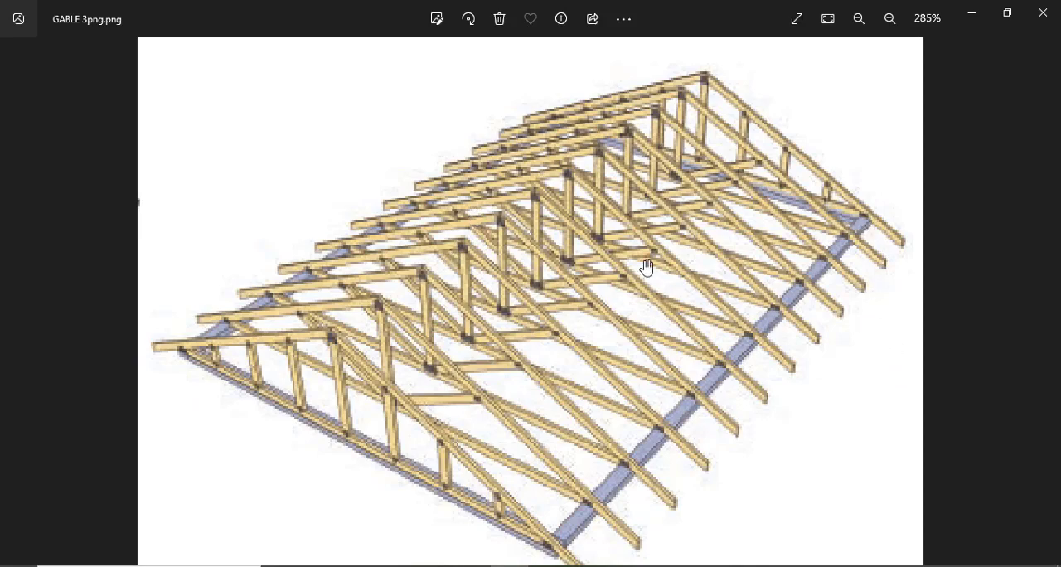
drag(646, 268, 402, 290)
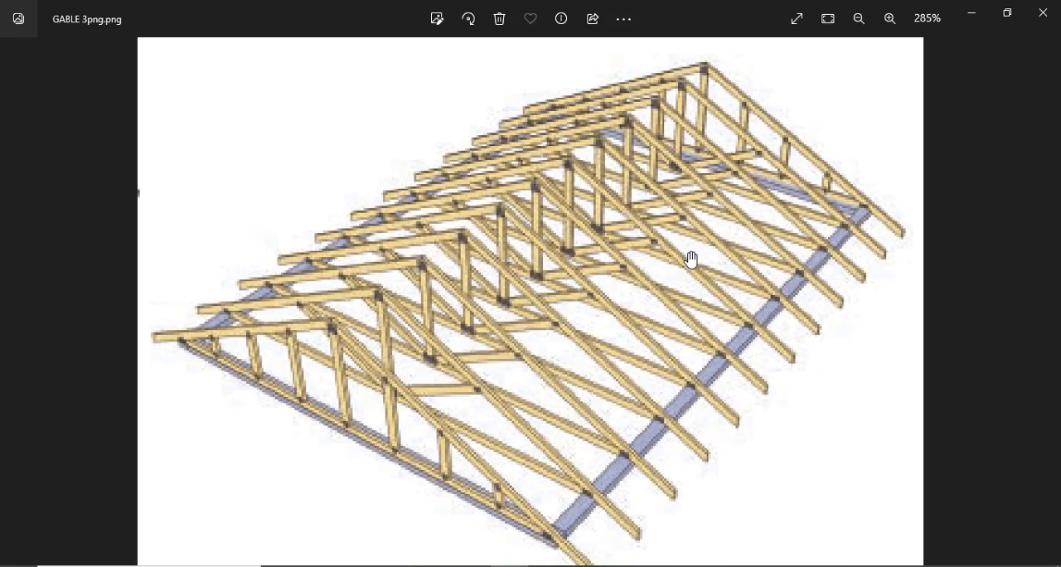
mouse_move(648, 293)
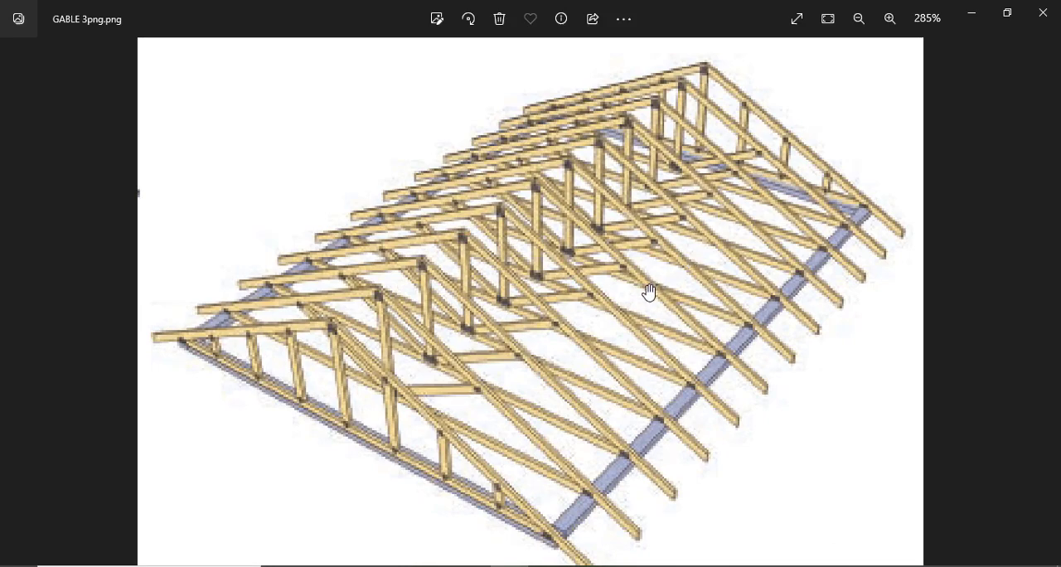
click(858, 18)
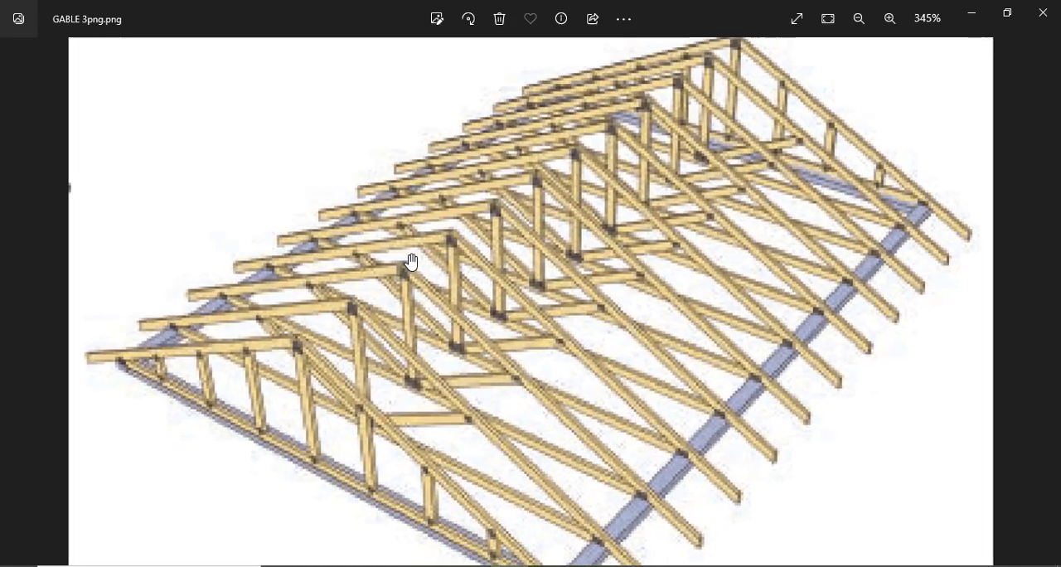
click(859, 18)
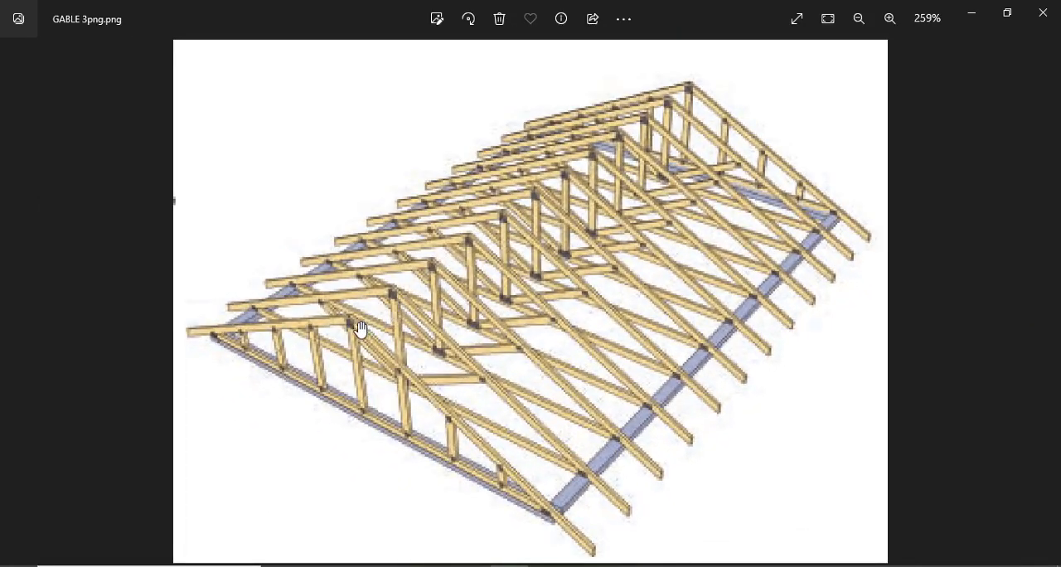
click(889, 18)
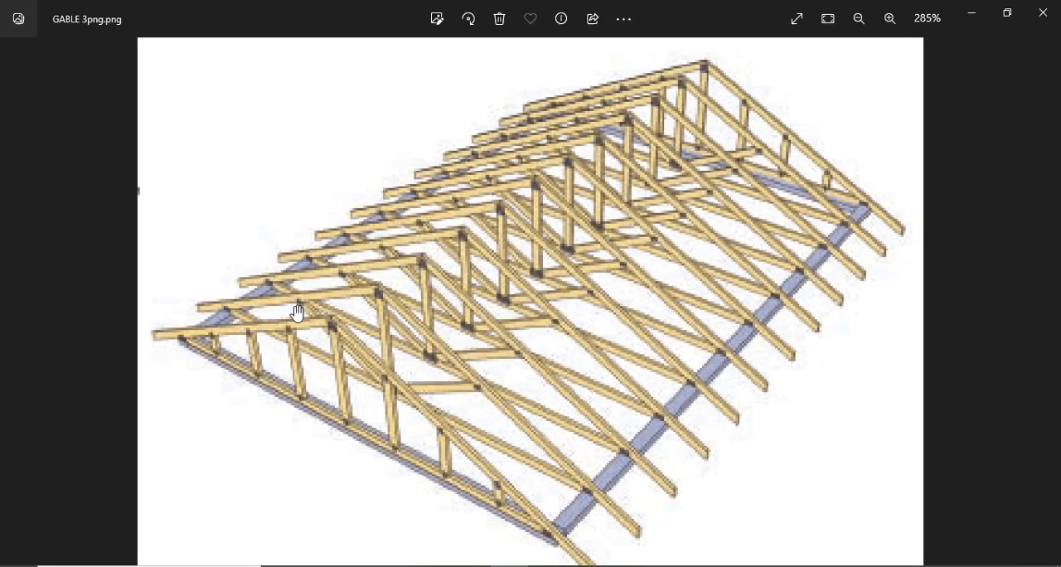